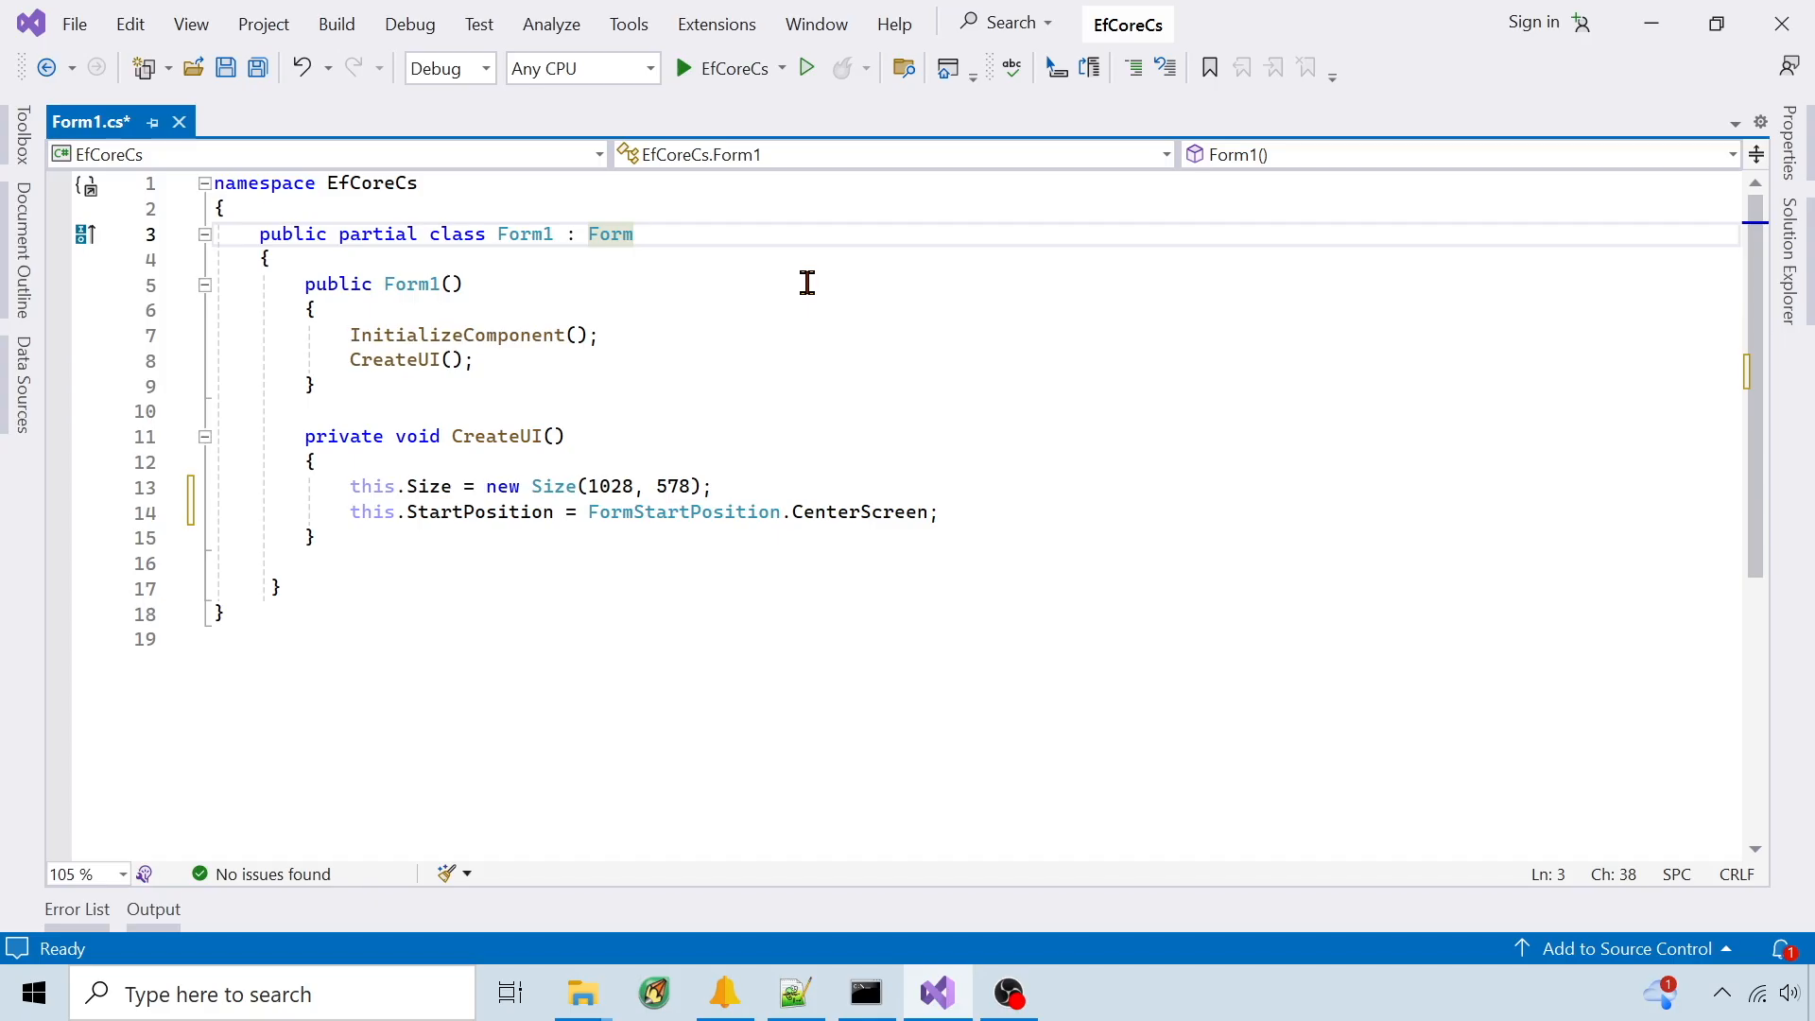
# - Install the Microsoft.EntityFrameworkCore.SQLite NuGet package into the EfCoreCs project
pyautogui.click(628, 23)
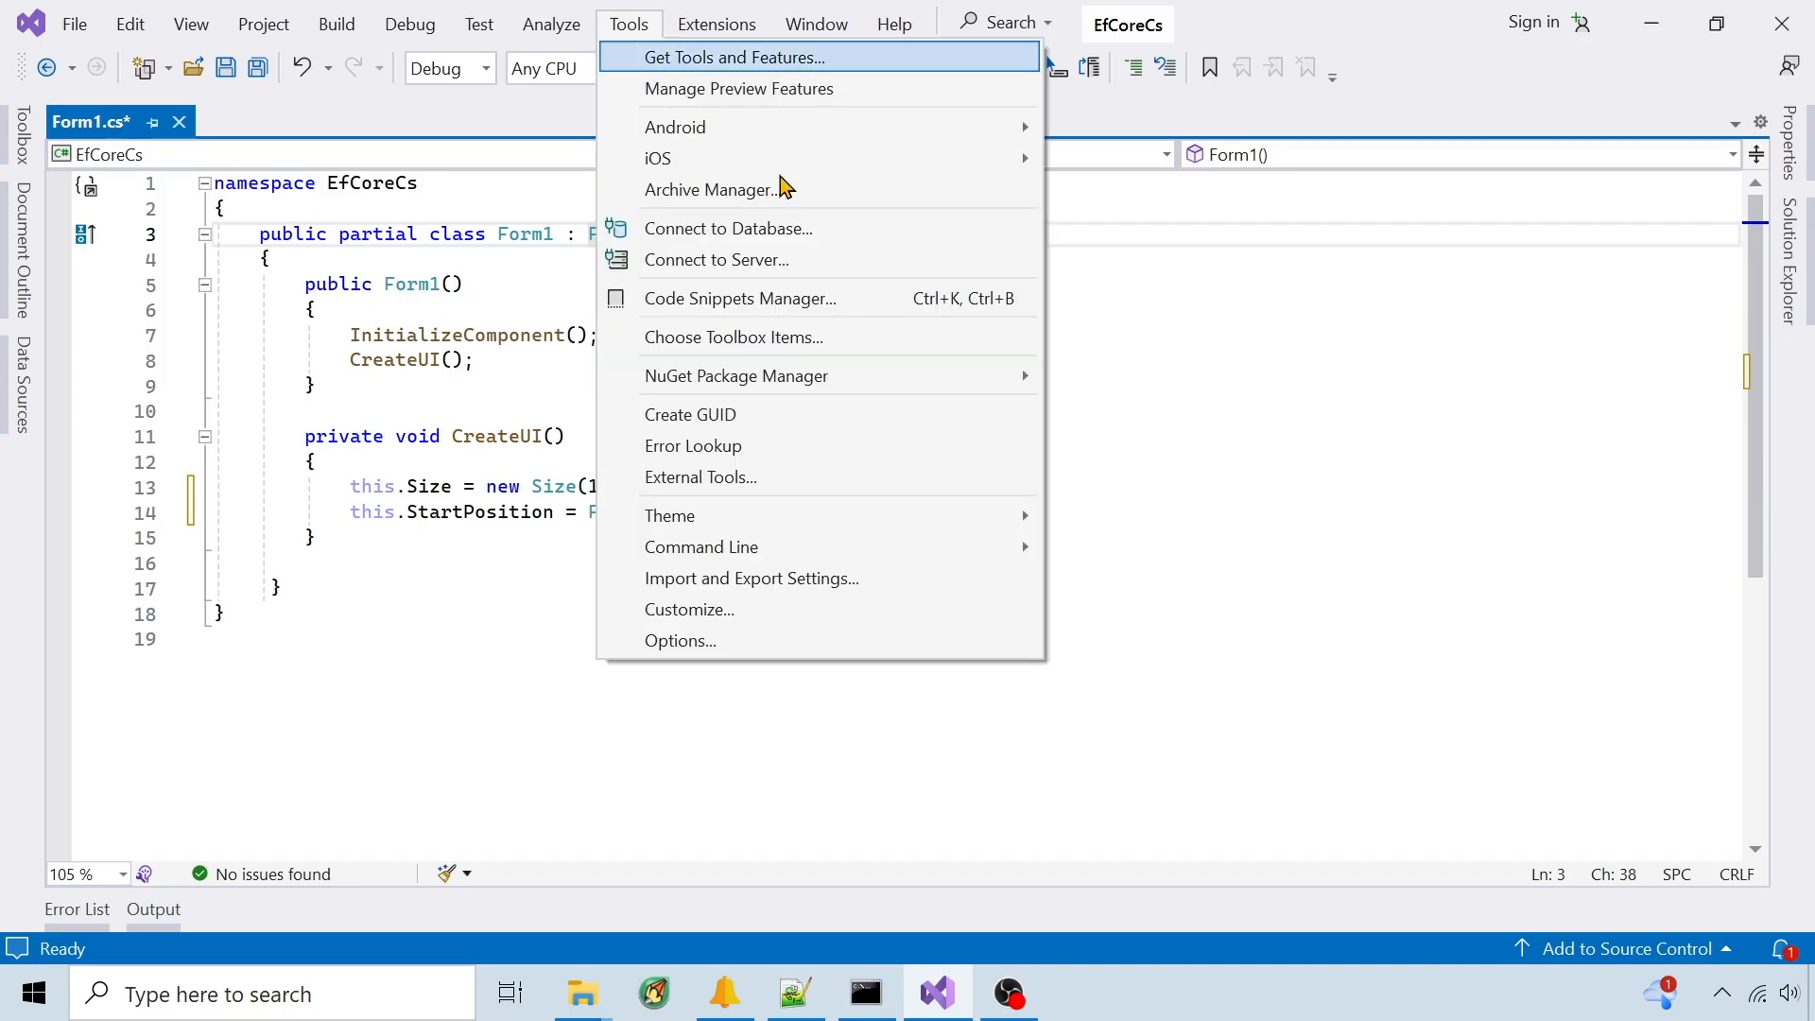
pyautogui.moveTo(737, 376)
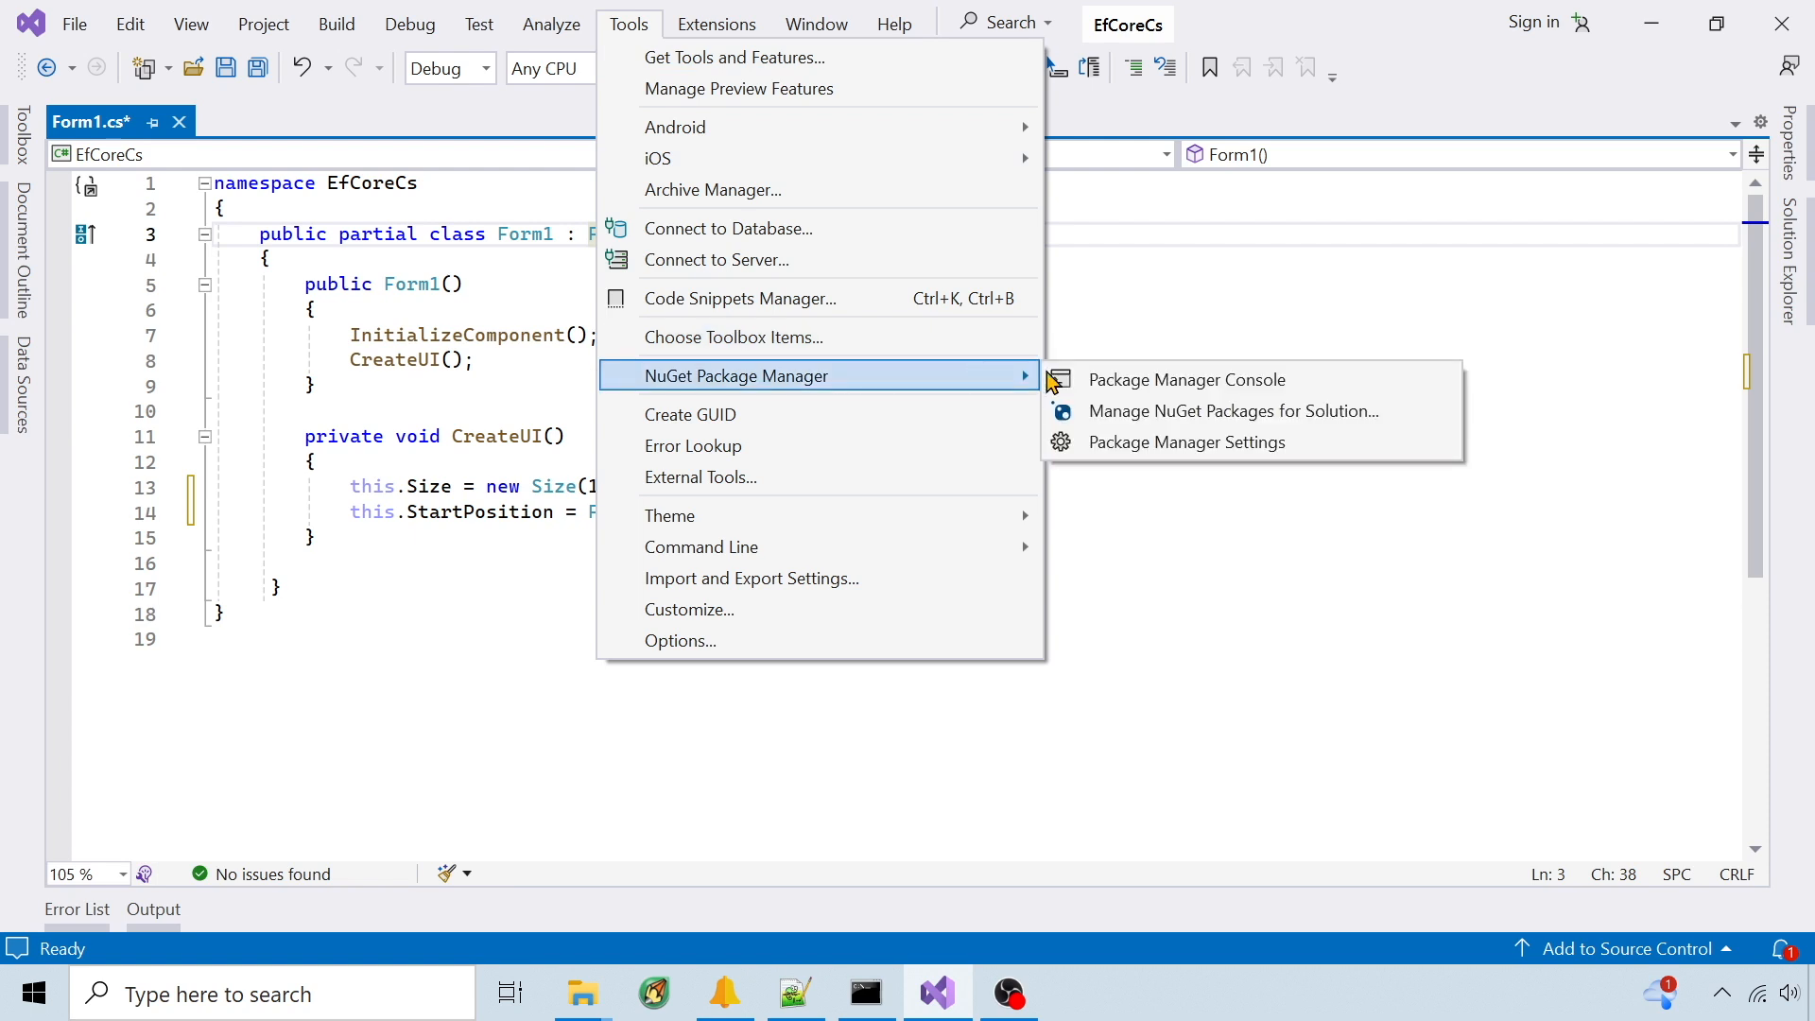
pyautogui.click(1232, 409)
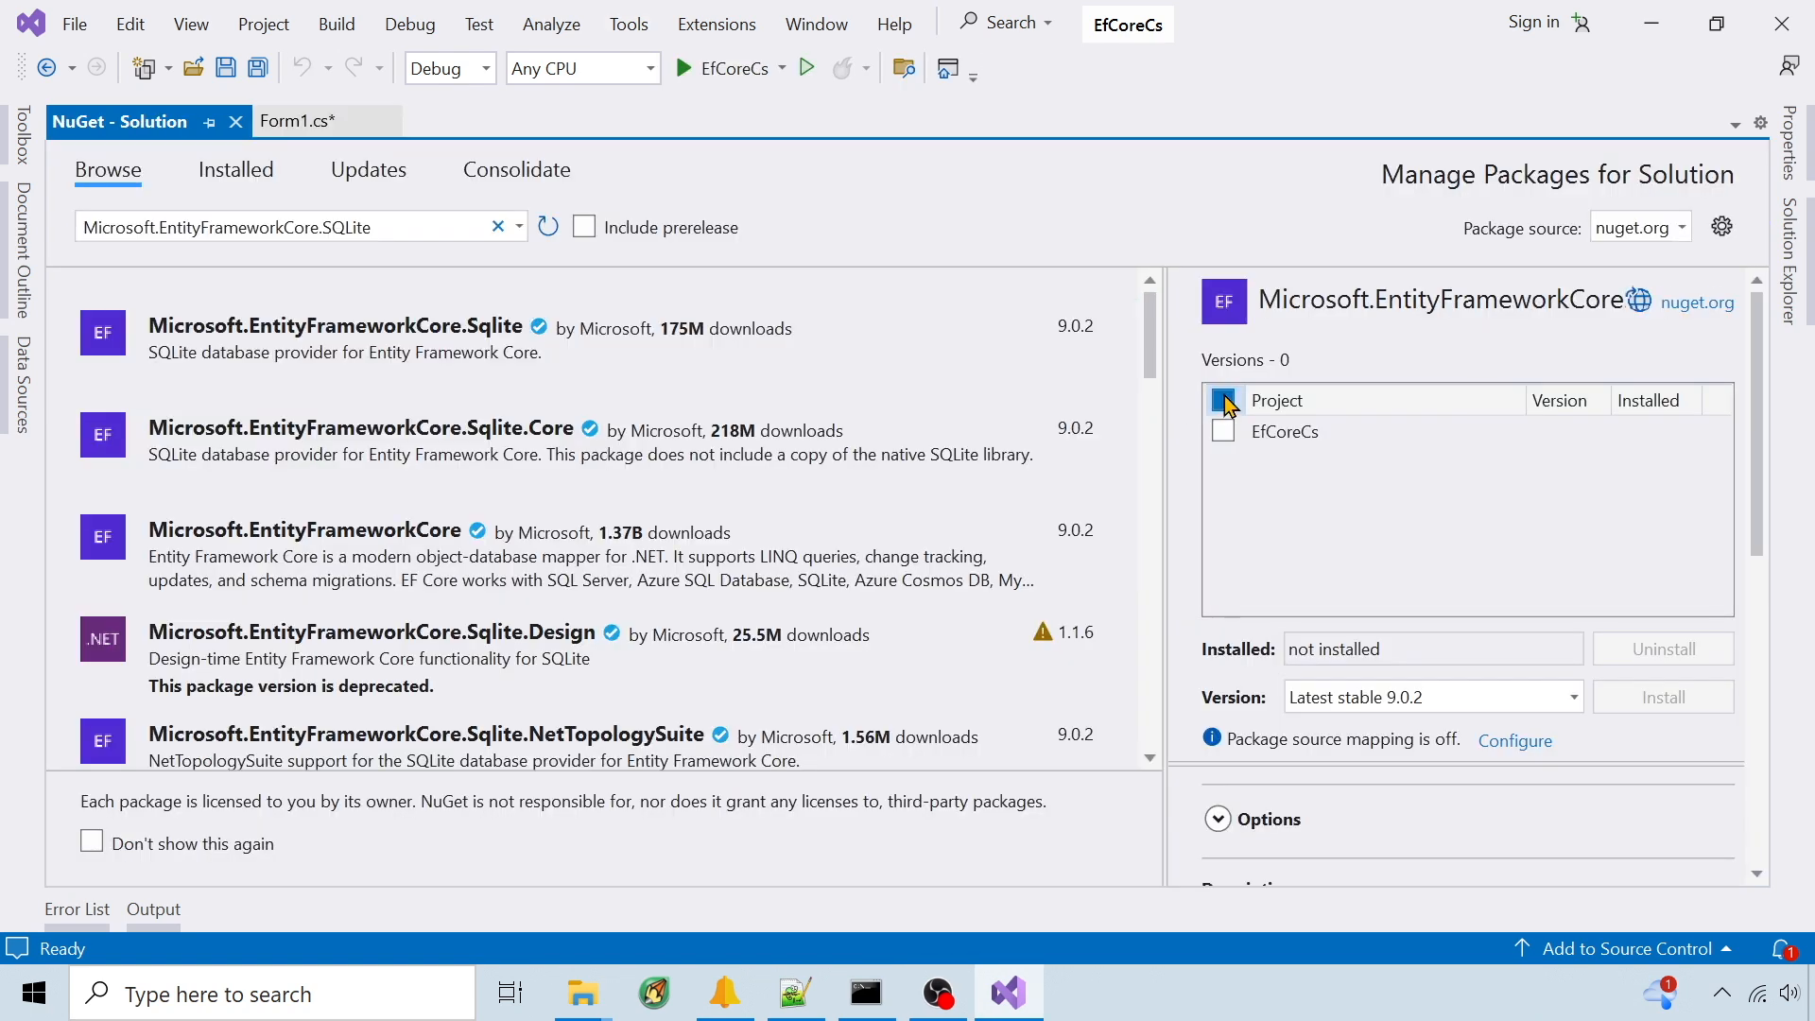
pyautogui.click(1223, 399)
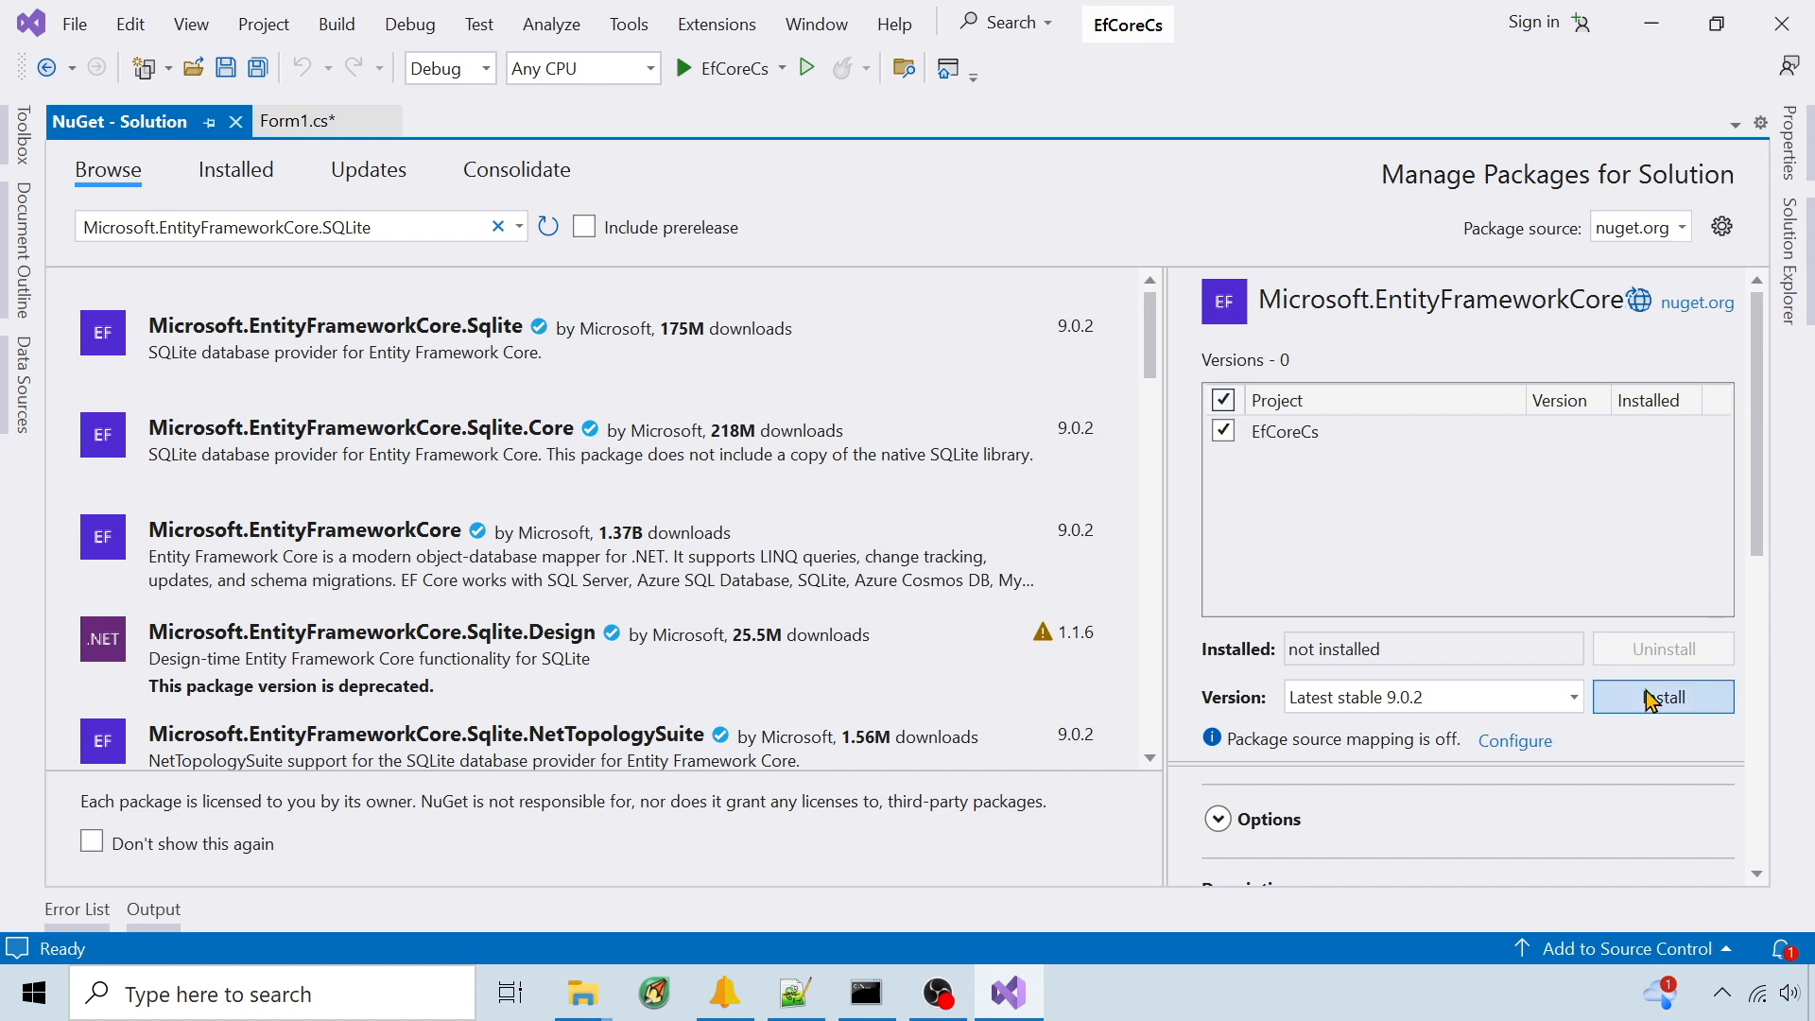
pyautogui.click(1662, 696)
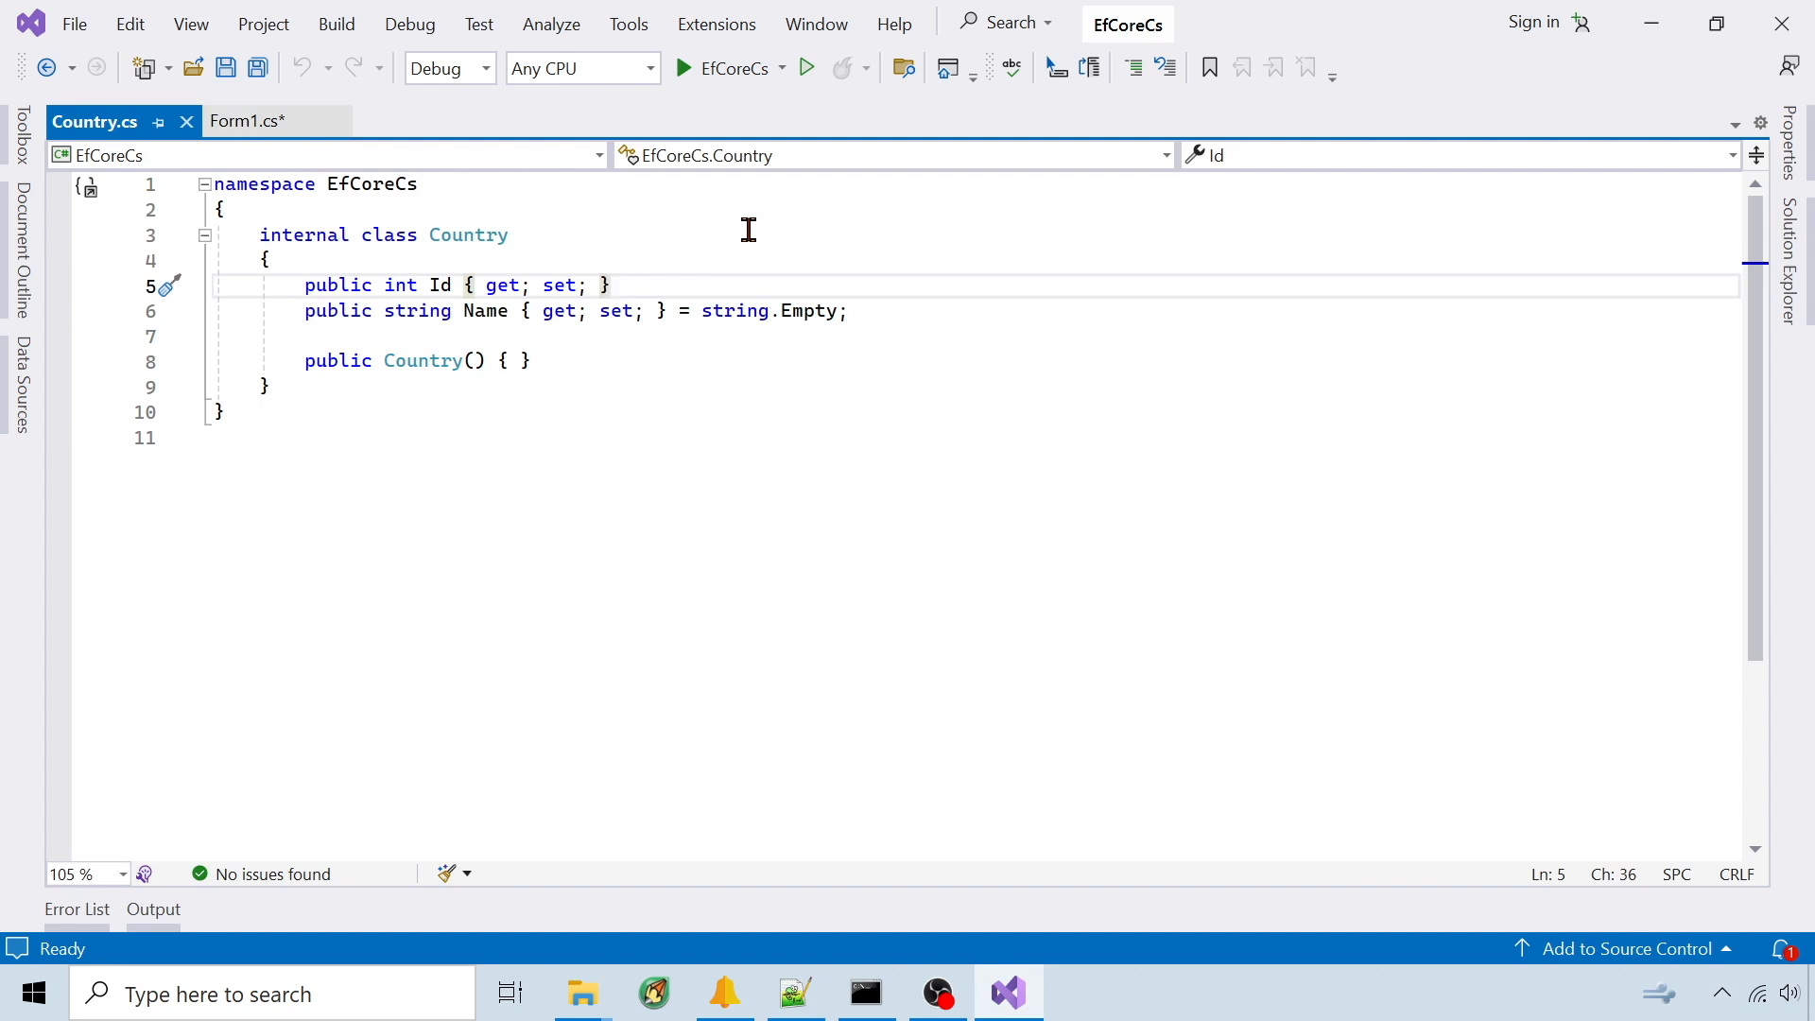
# - Add a Country class (Id, Name) and an Airport class keyed on IATACode with a Country navigation property
pyautogui.click(612, 284)
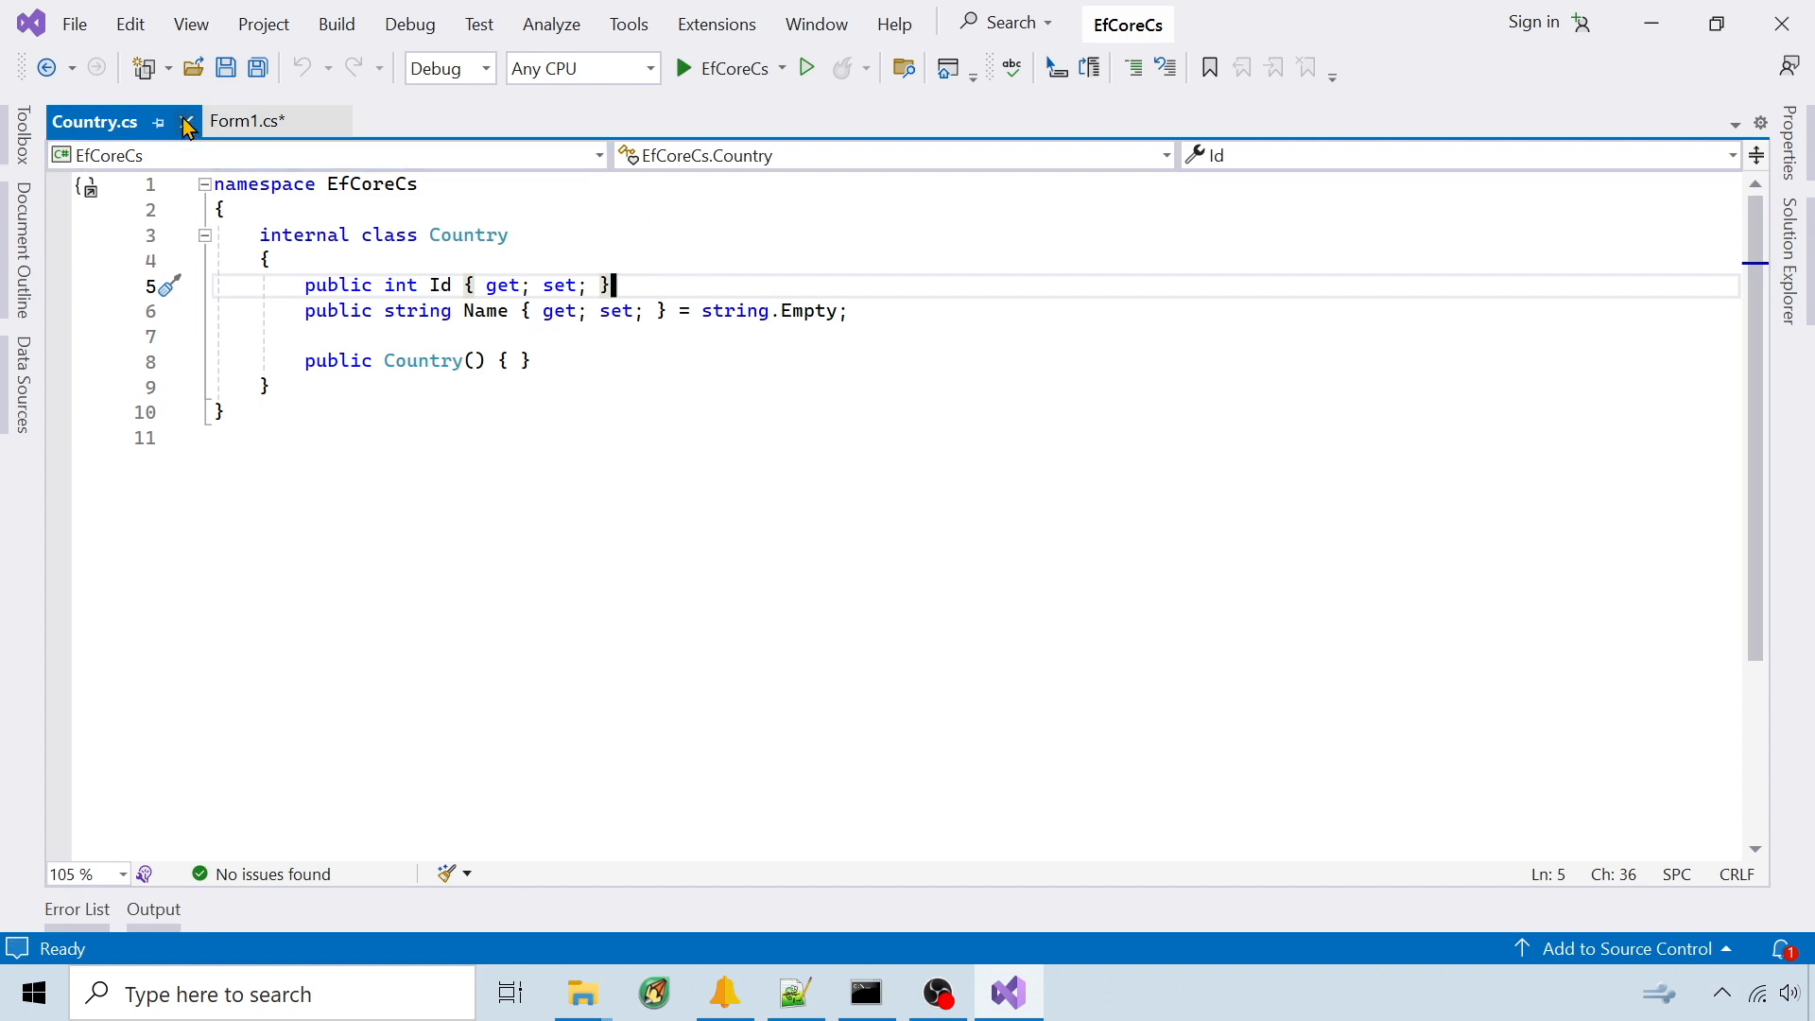
pyautogui.click(244, 120)
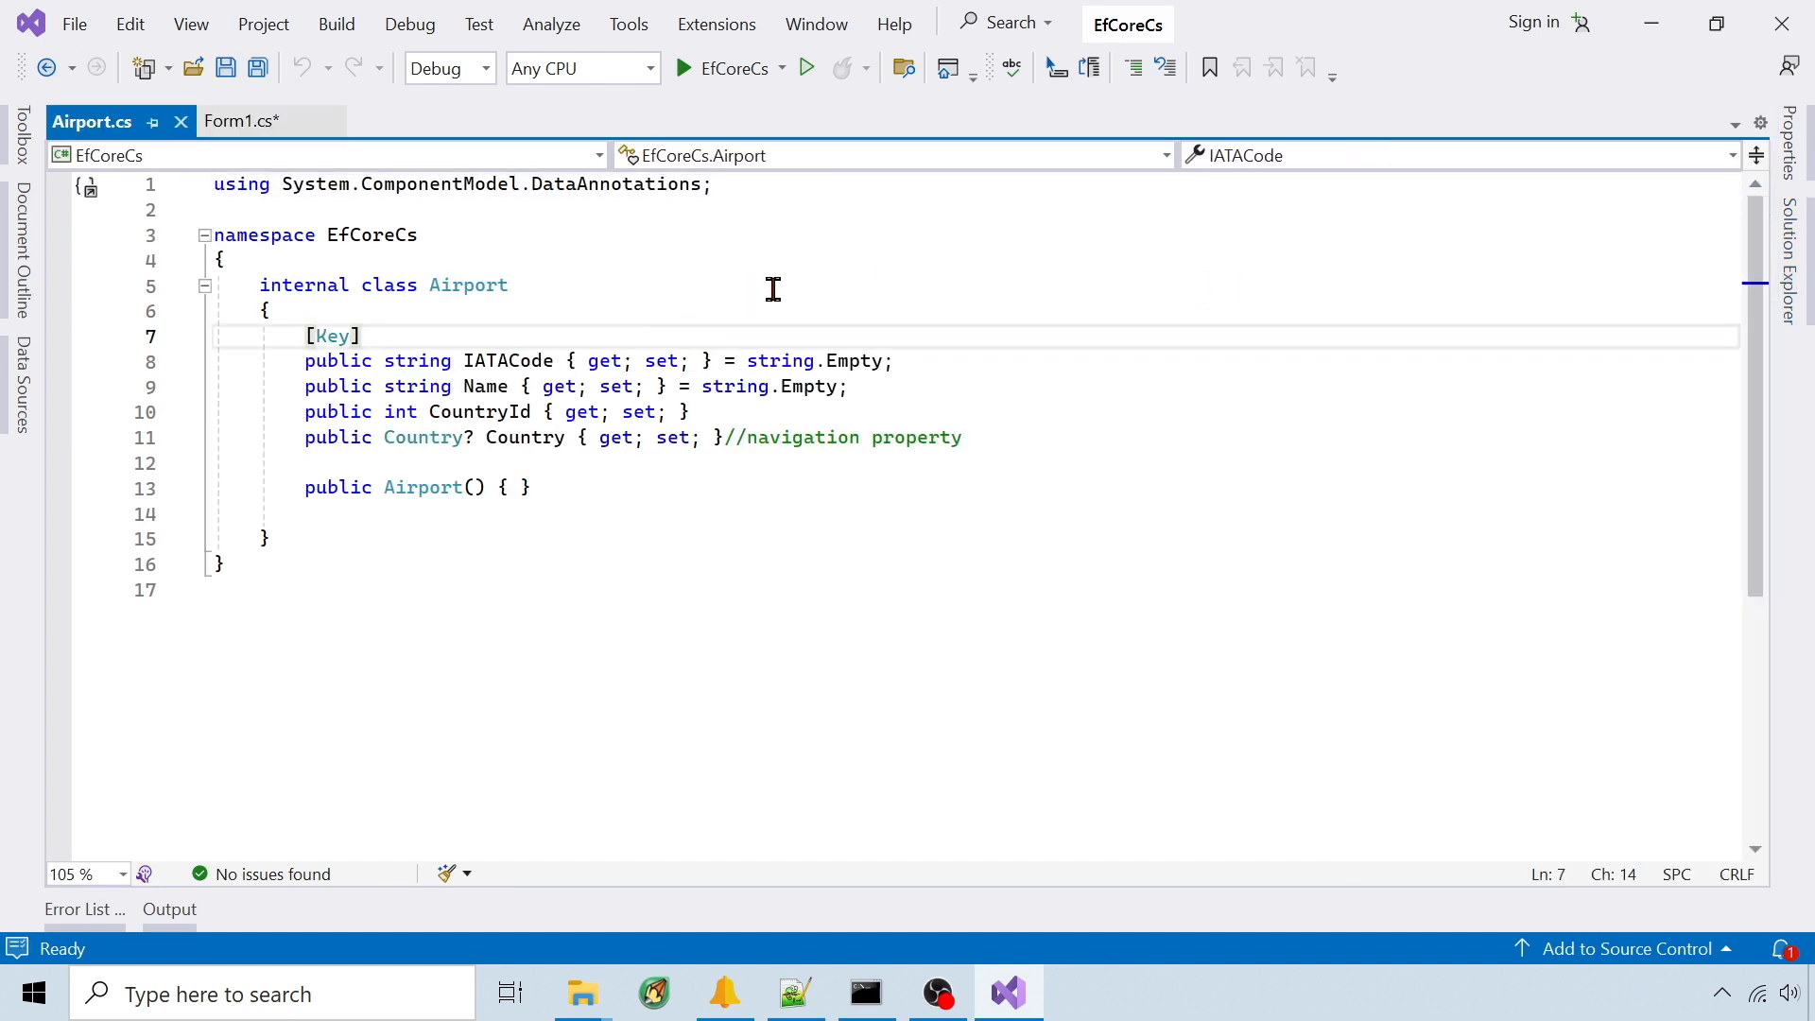
pyautogui.click(366, 336)
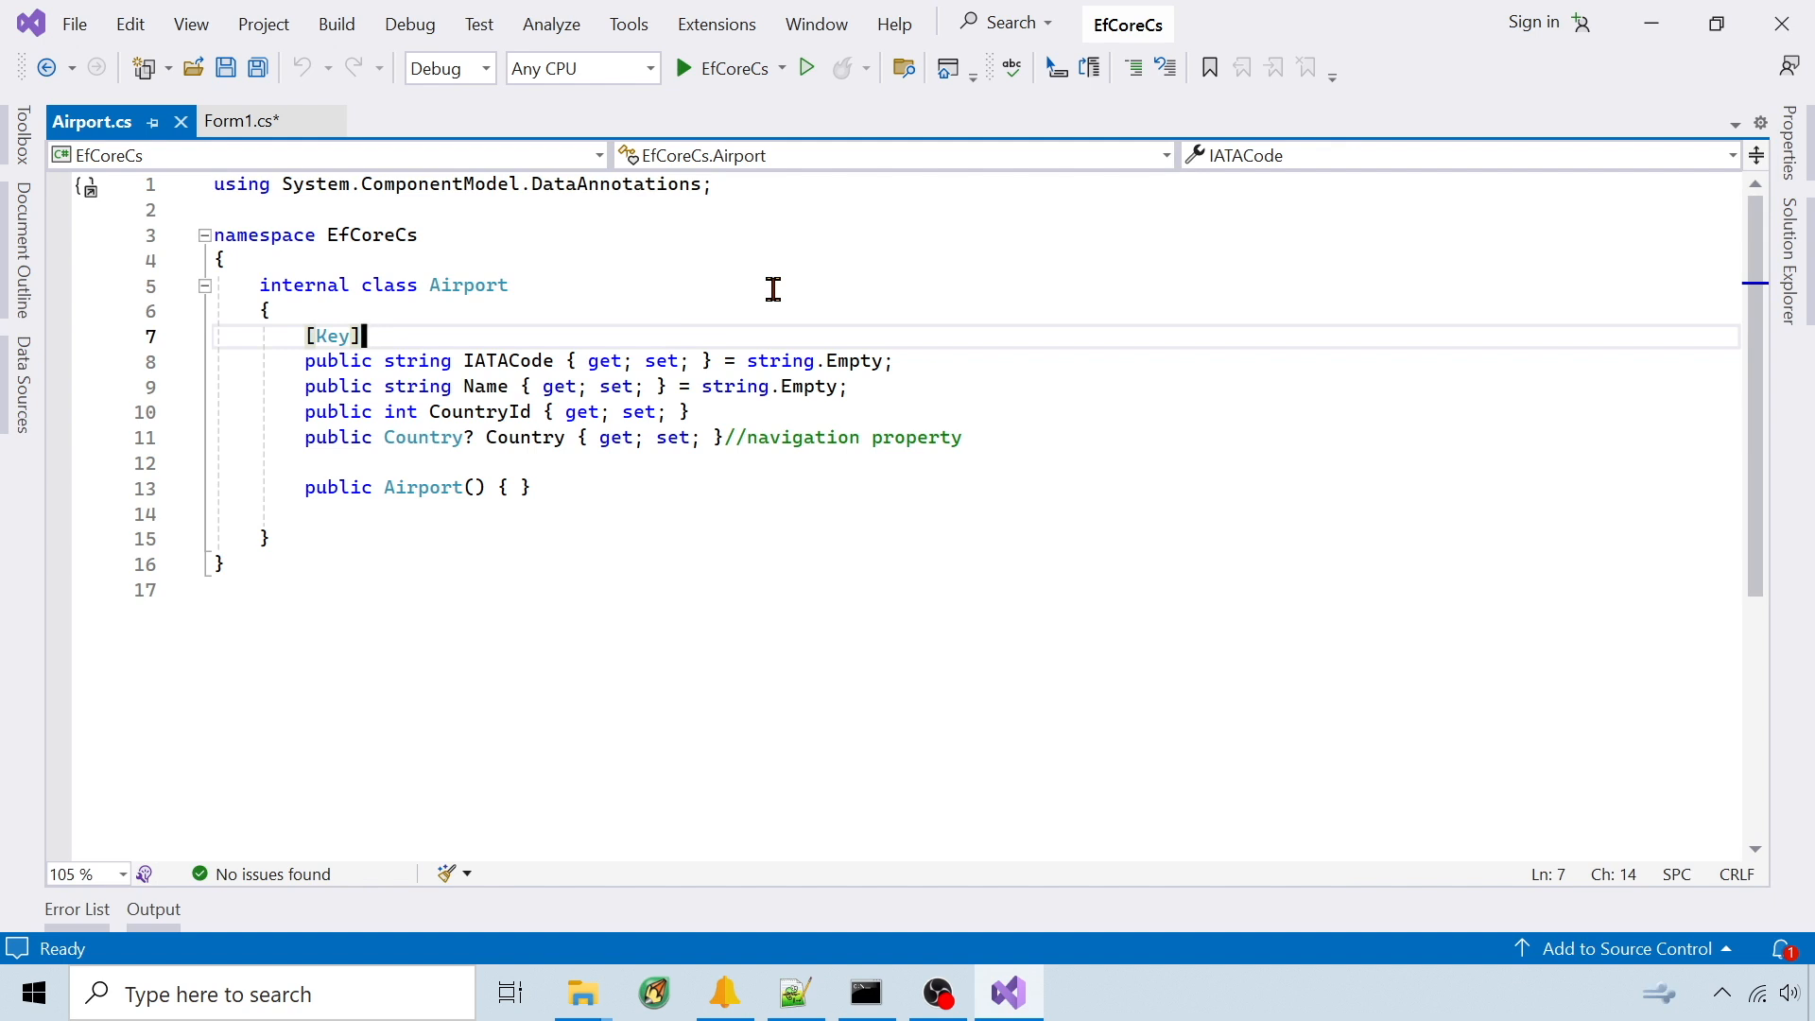
pyautogui.moveTo(1014, 438)
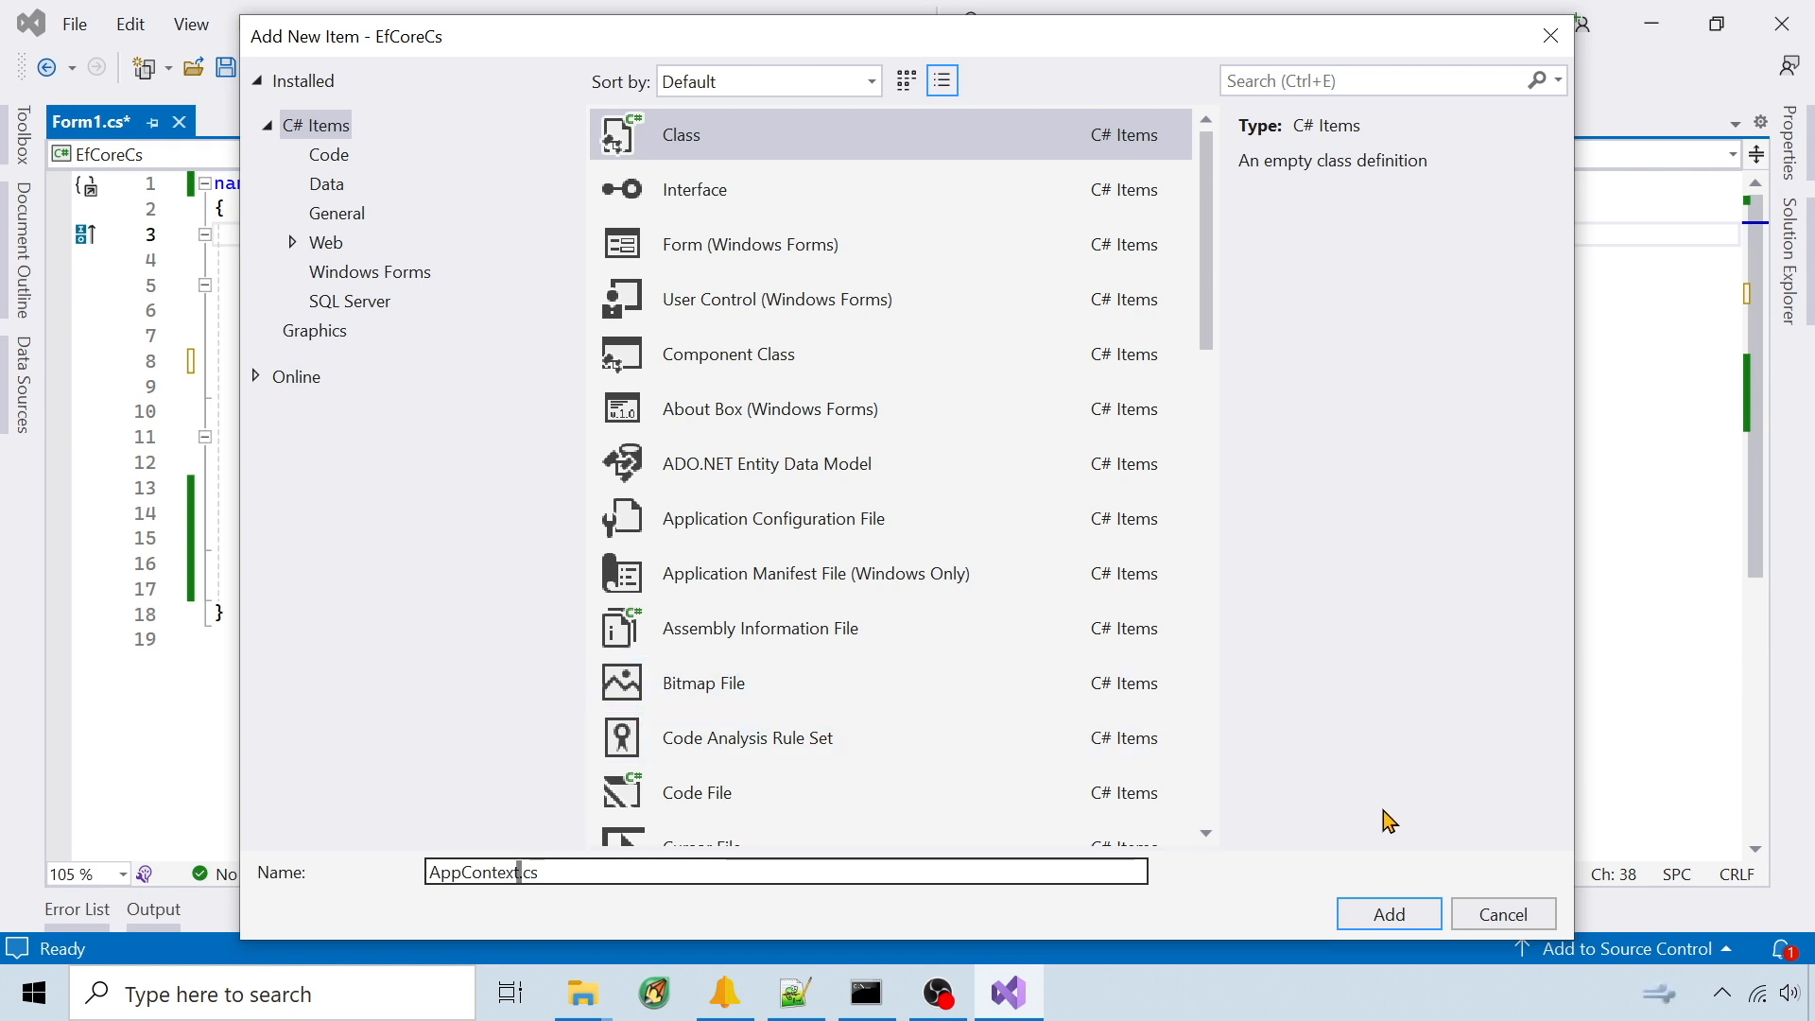
# - Add AppContext.cs using SQLite demo.db, the Airport–Country relationship, and seeded Mexico and United States
pyautogui.click(1388, 913)
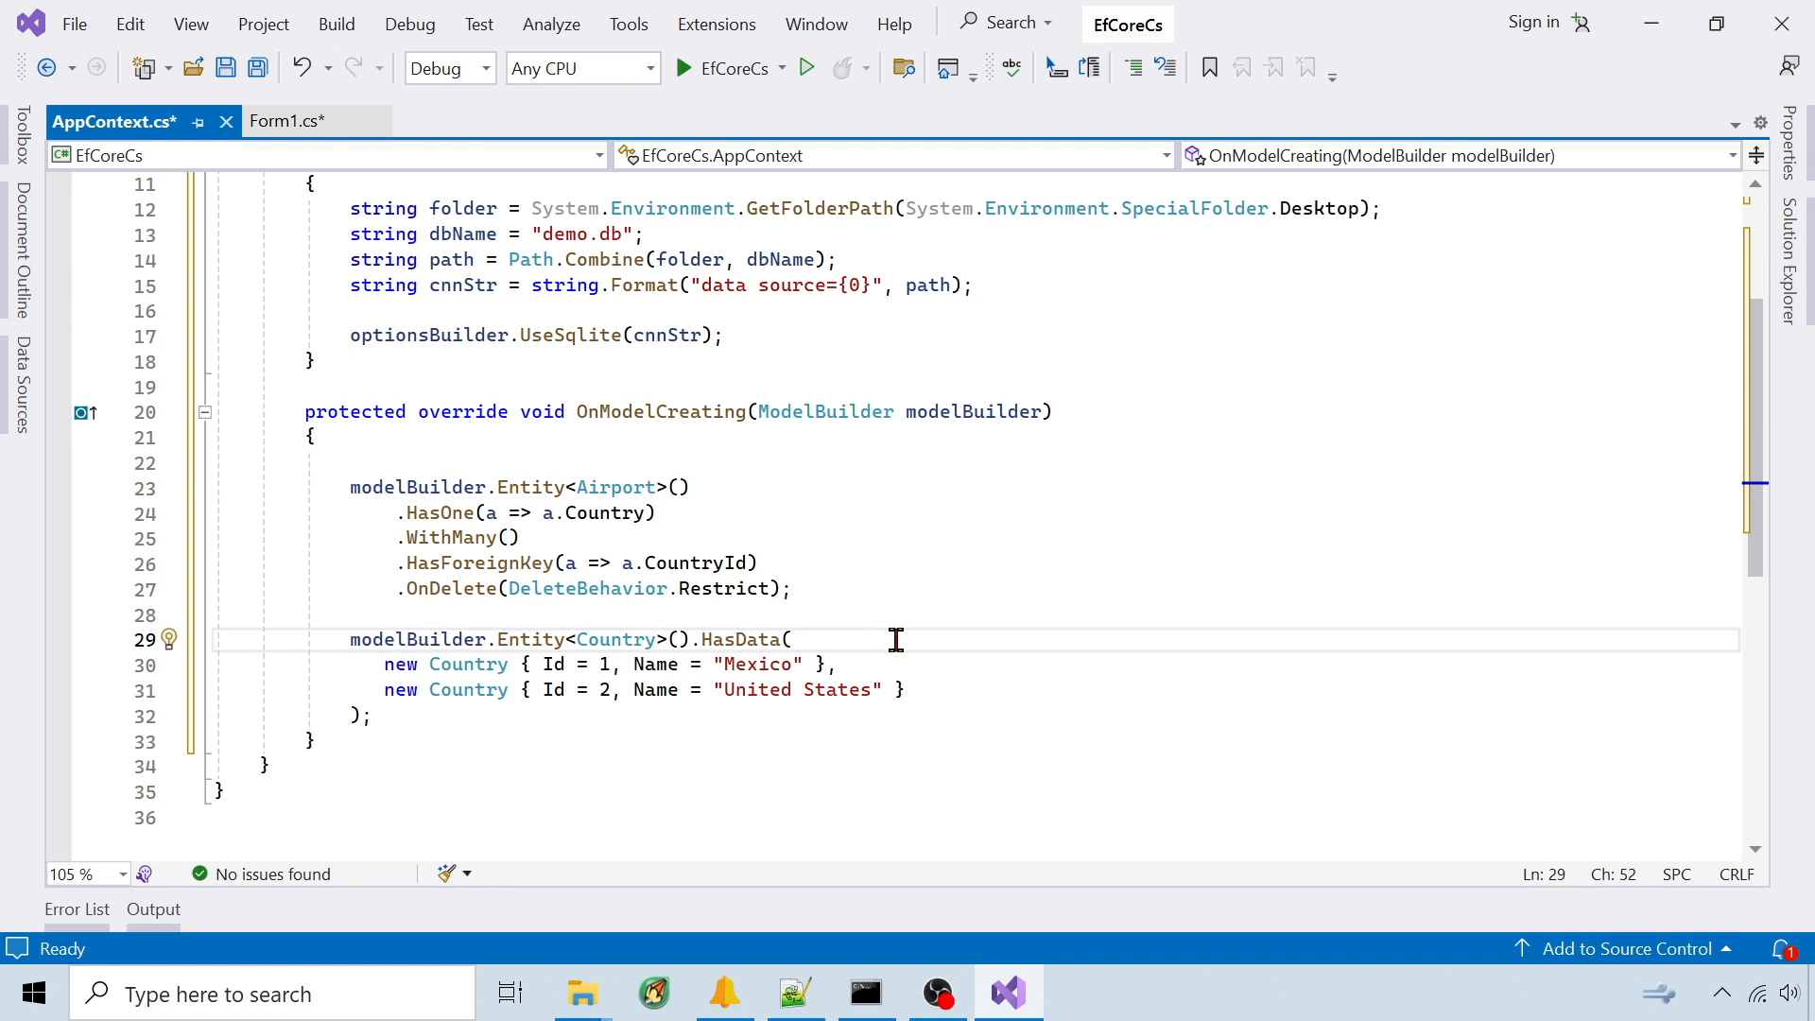
pyautogui.click(287, 120)
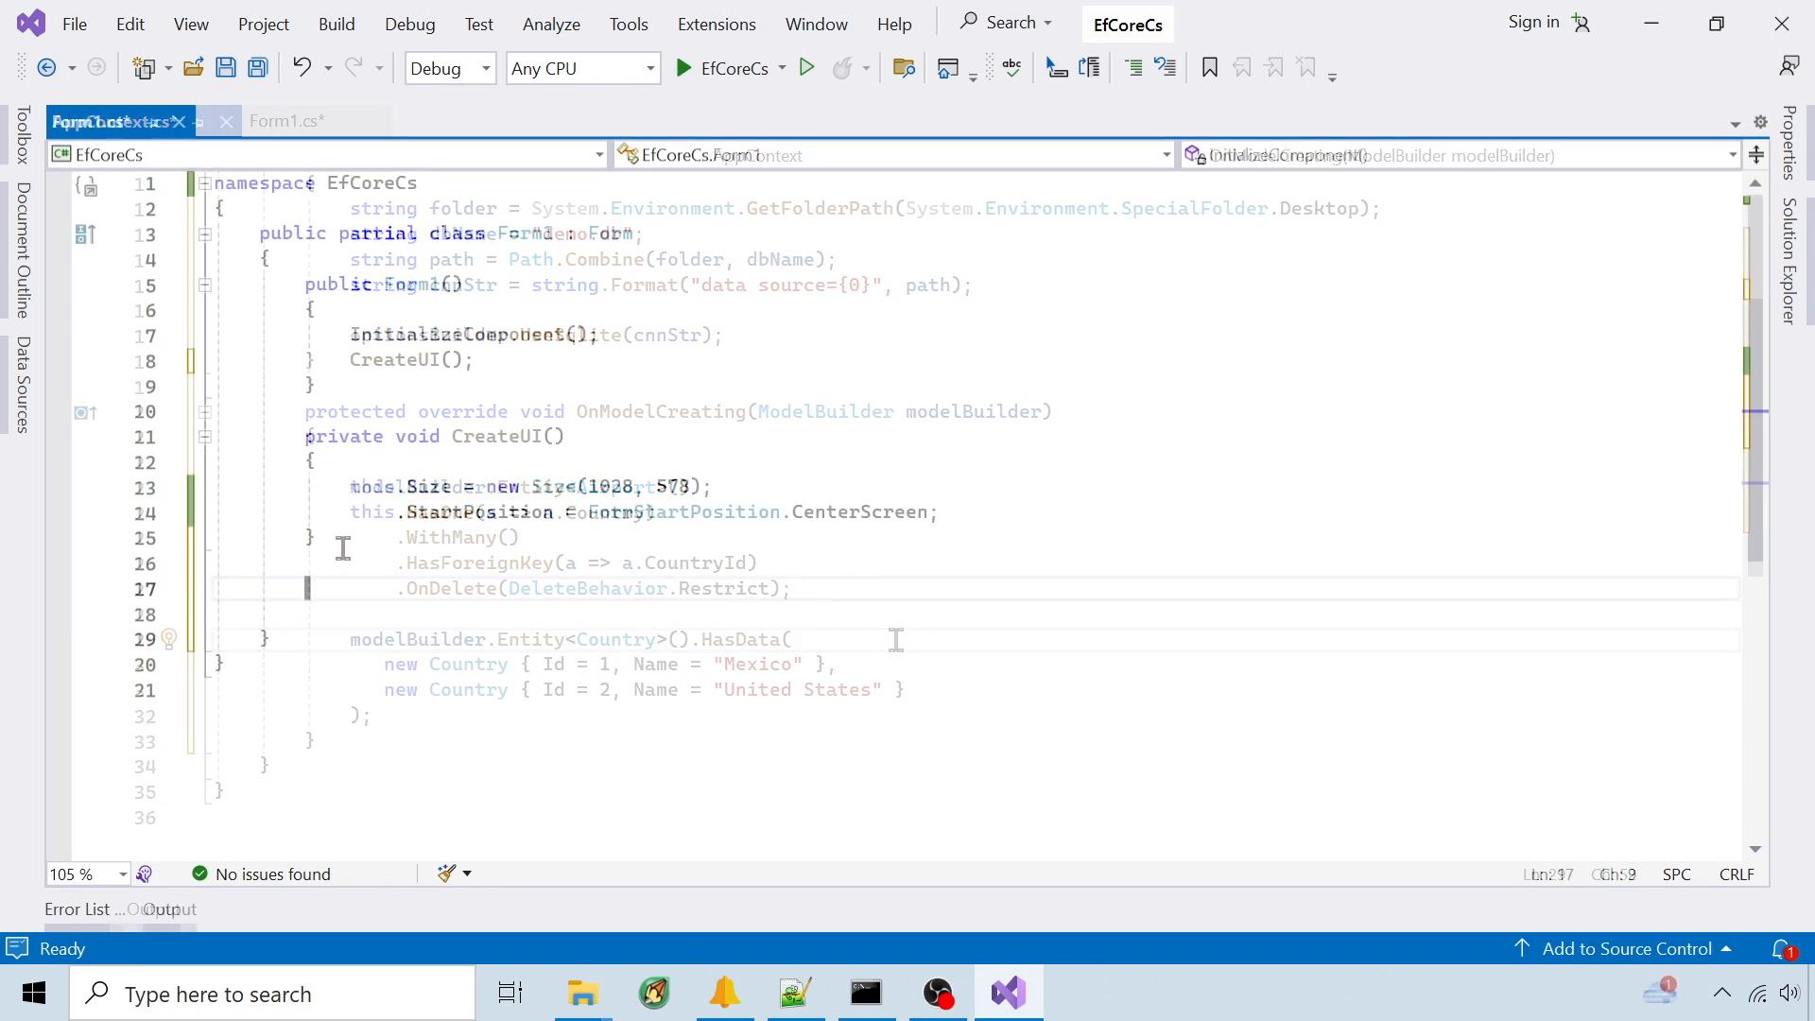
# - Add a CreateDb(); call below CreateUI(); in the Form1 constructor
pyautogui.click(300, 120)
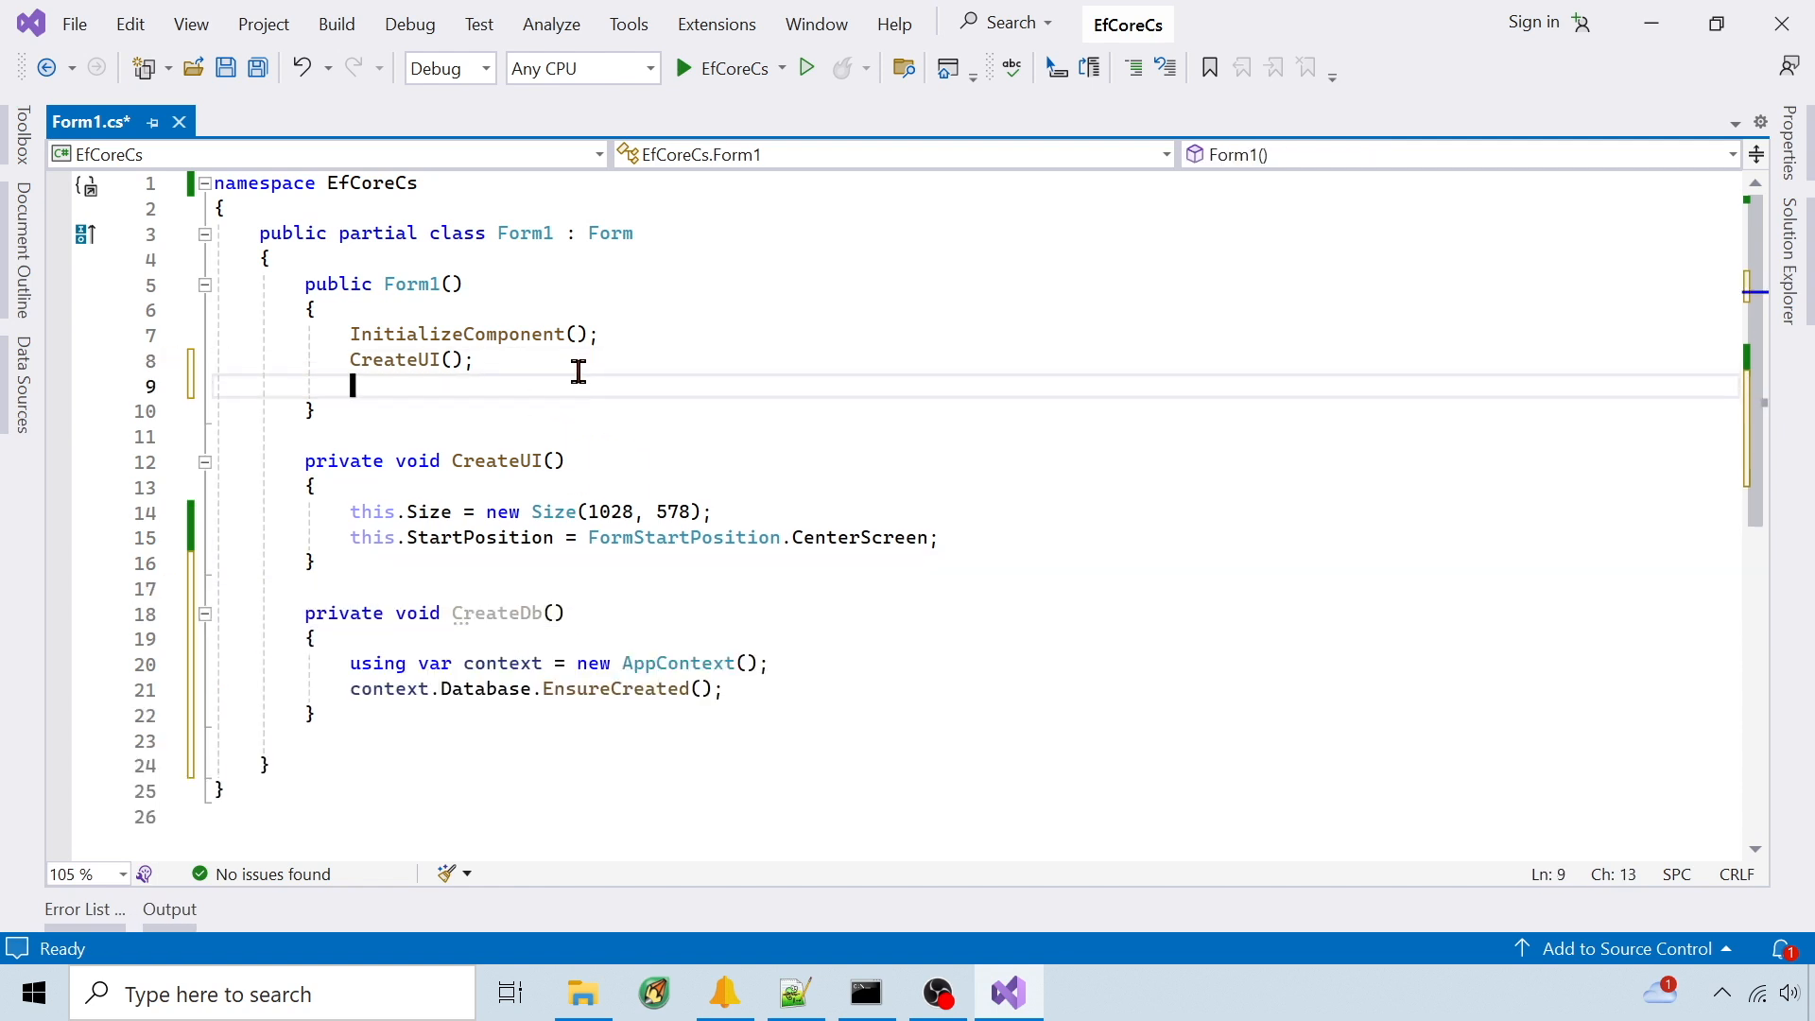
pyautogui.write('CreateDb();')
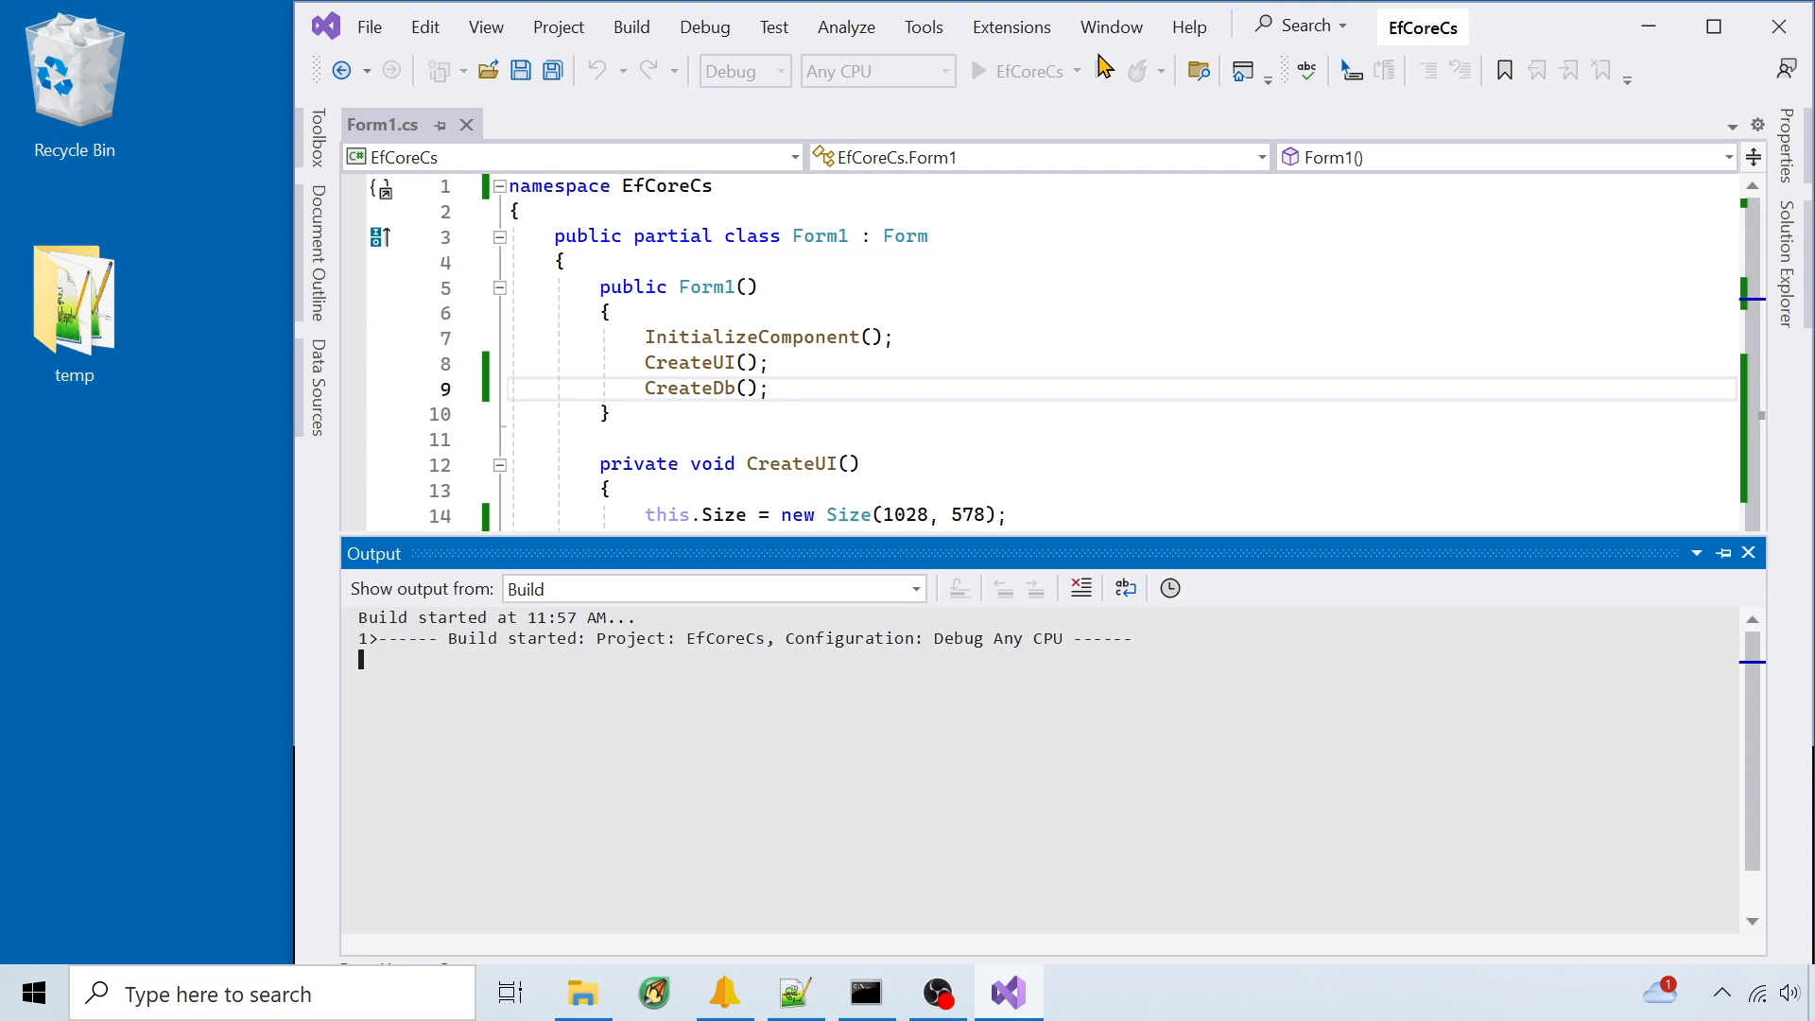
# - Open demo.db in sqlite3, list its tables and select all rows from countries
pyautogui.click(1100, 69)
pyautogui.write('s')
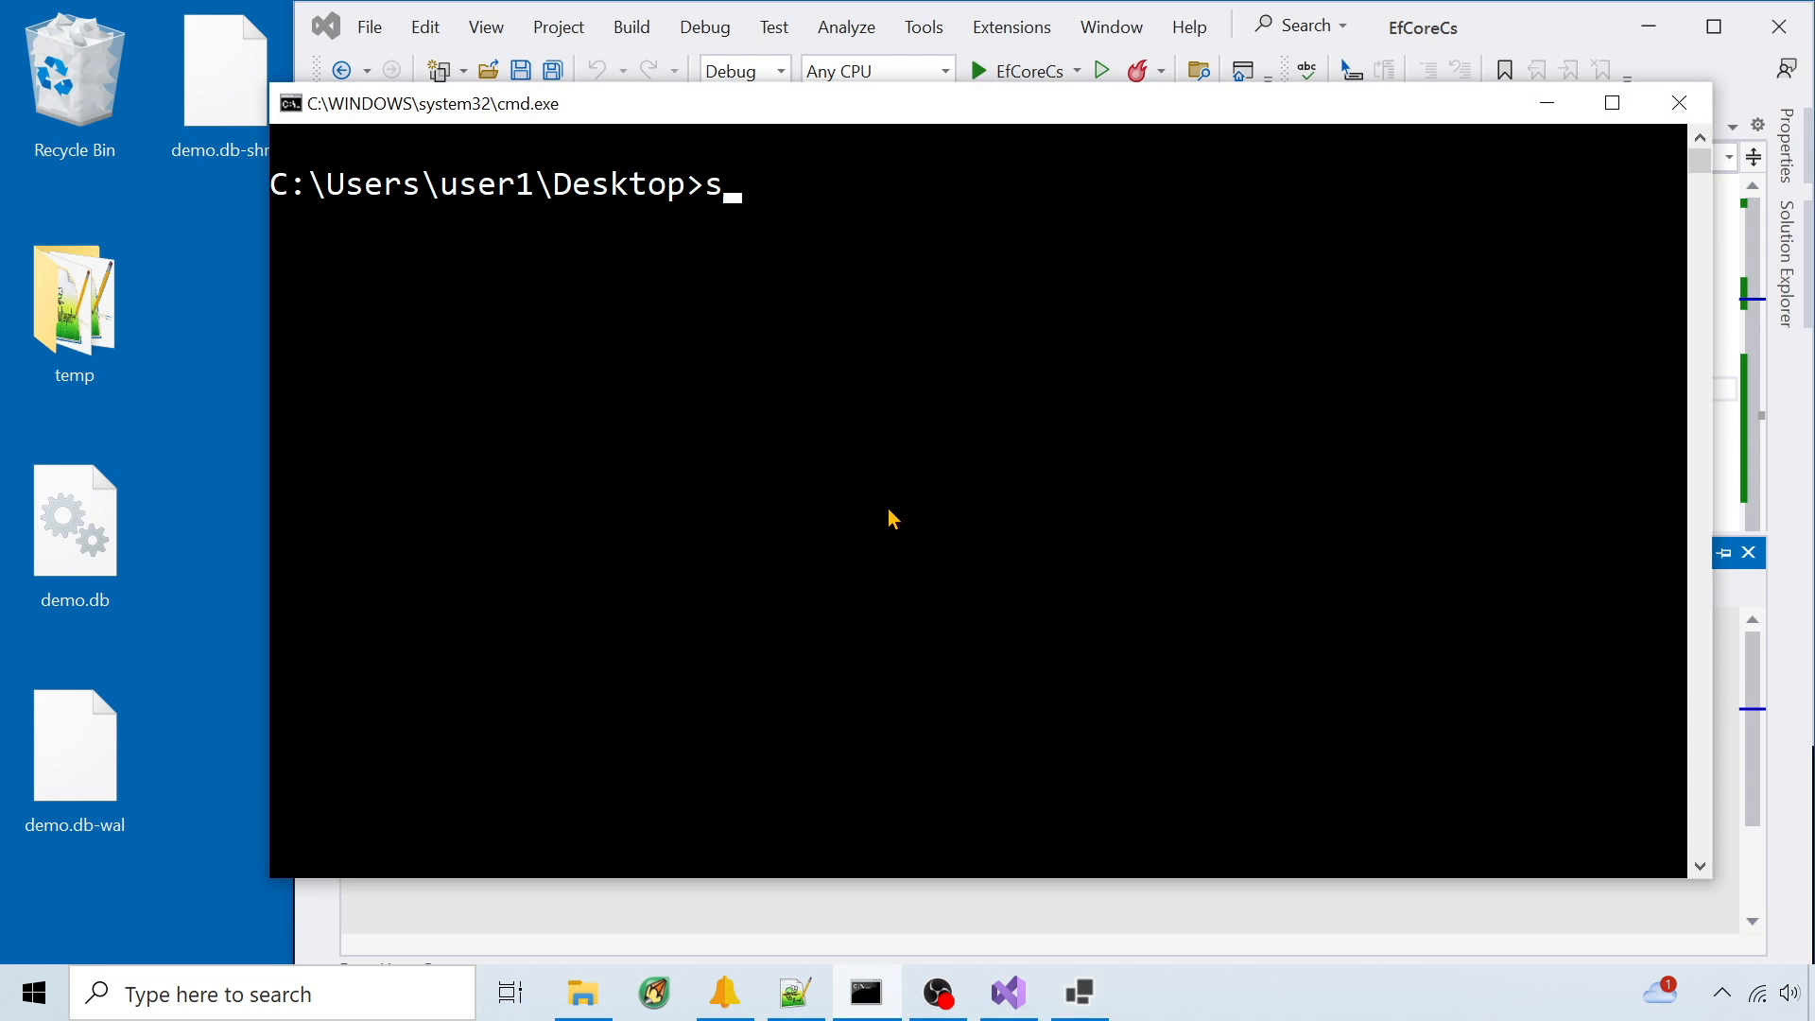
pyautogui.write('qlite3 demo.db')
pyautogui.write('.table')
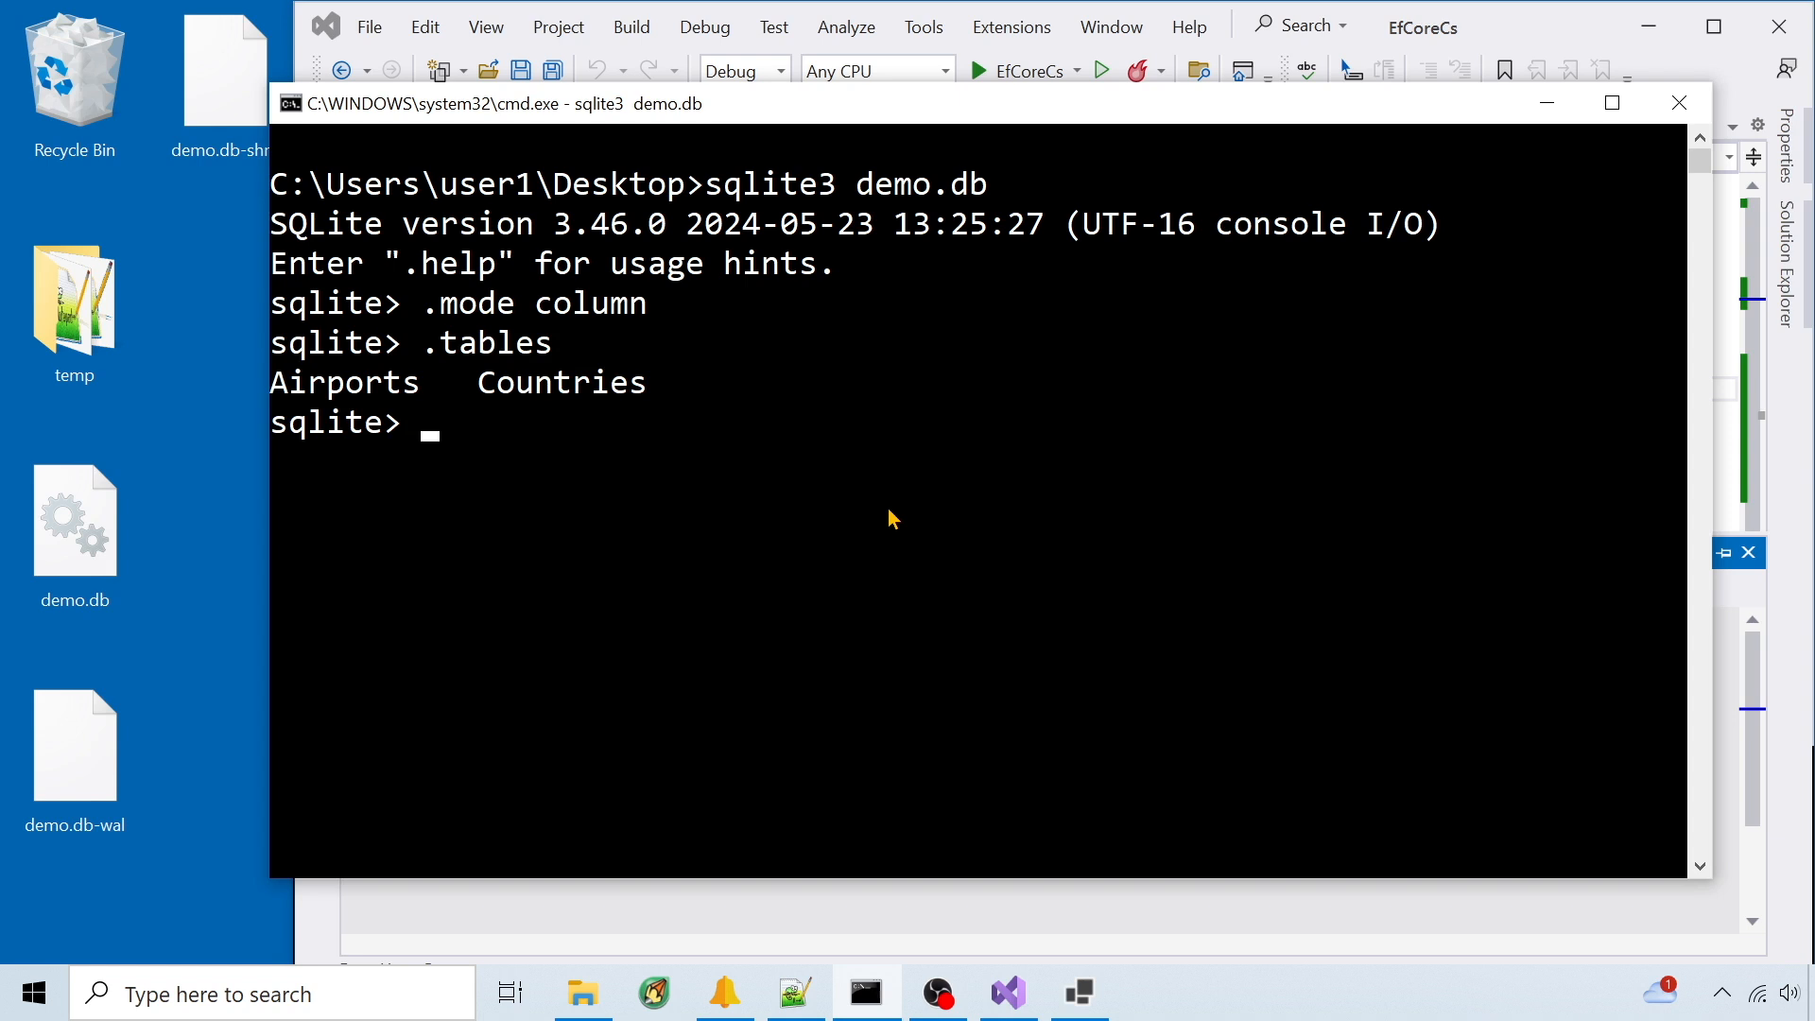
pyautogui.write('select * from countries')
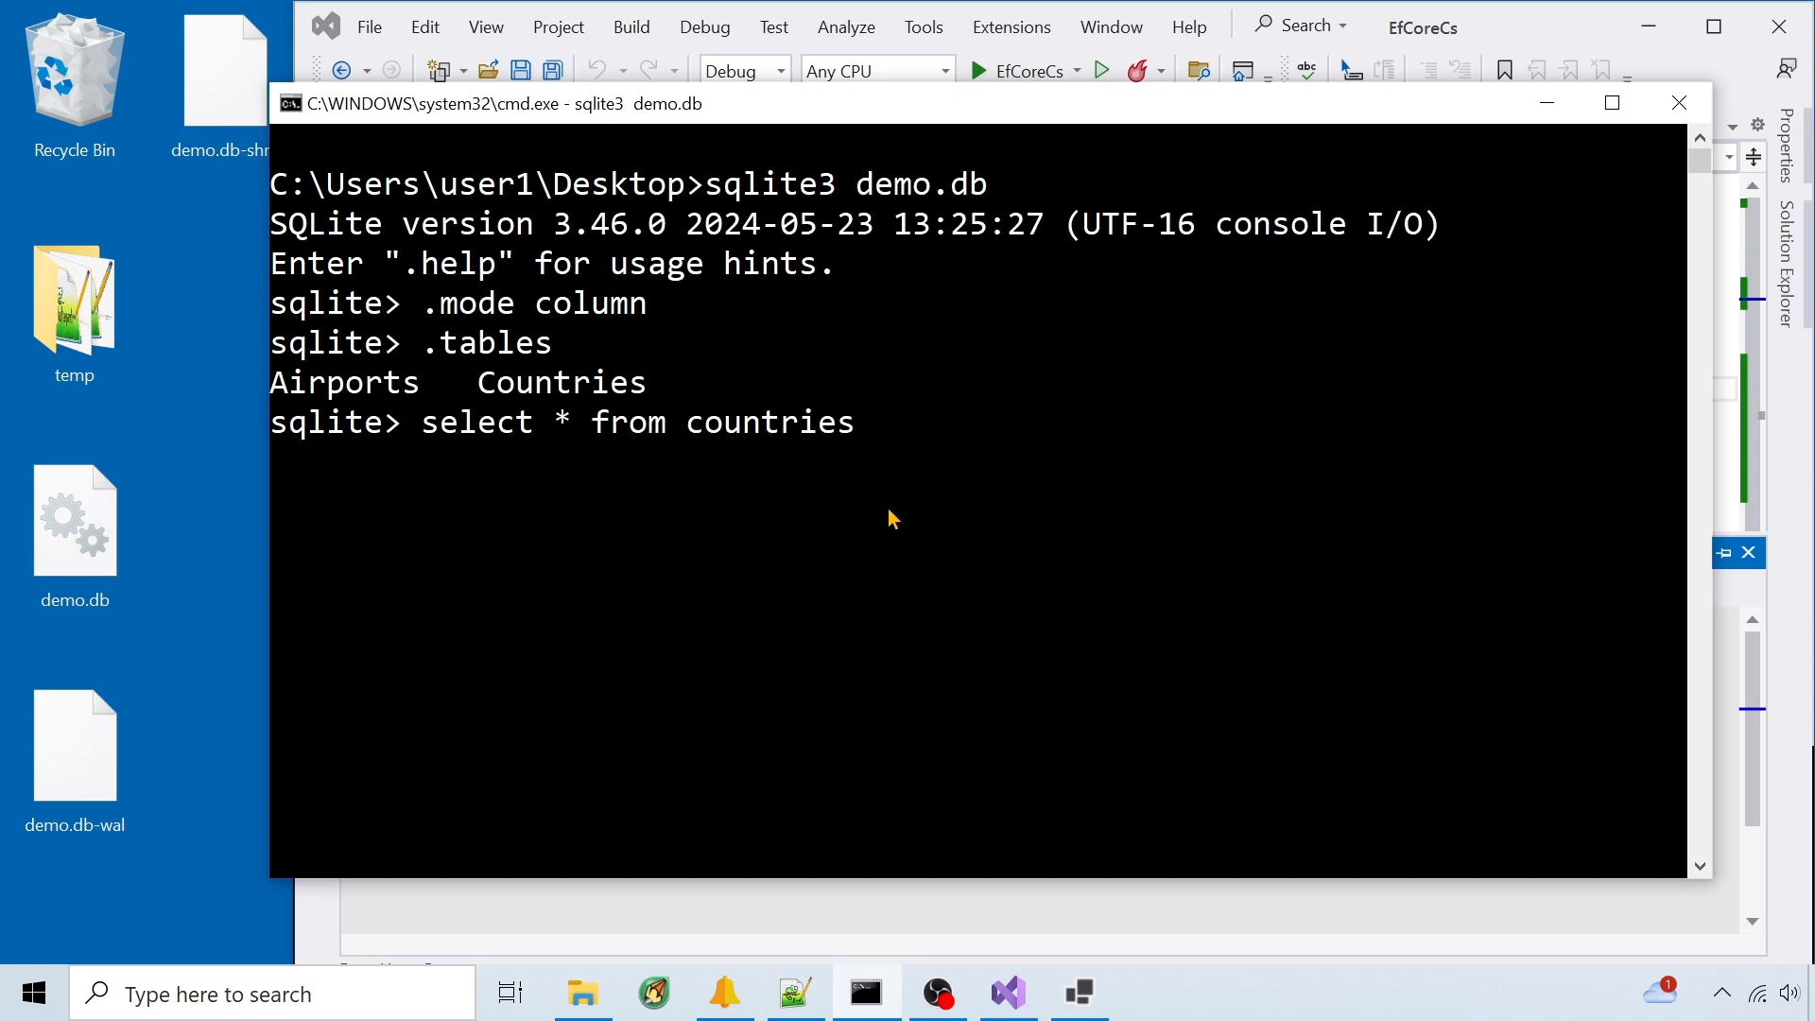
pyautogui.press('enter')
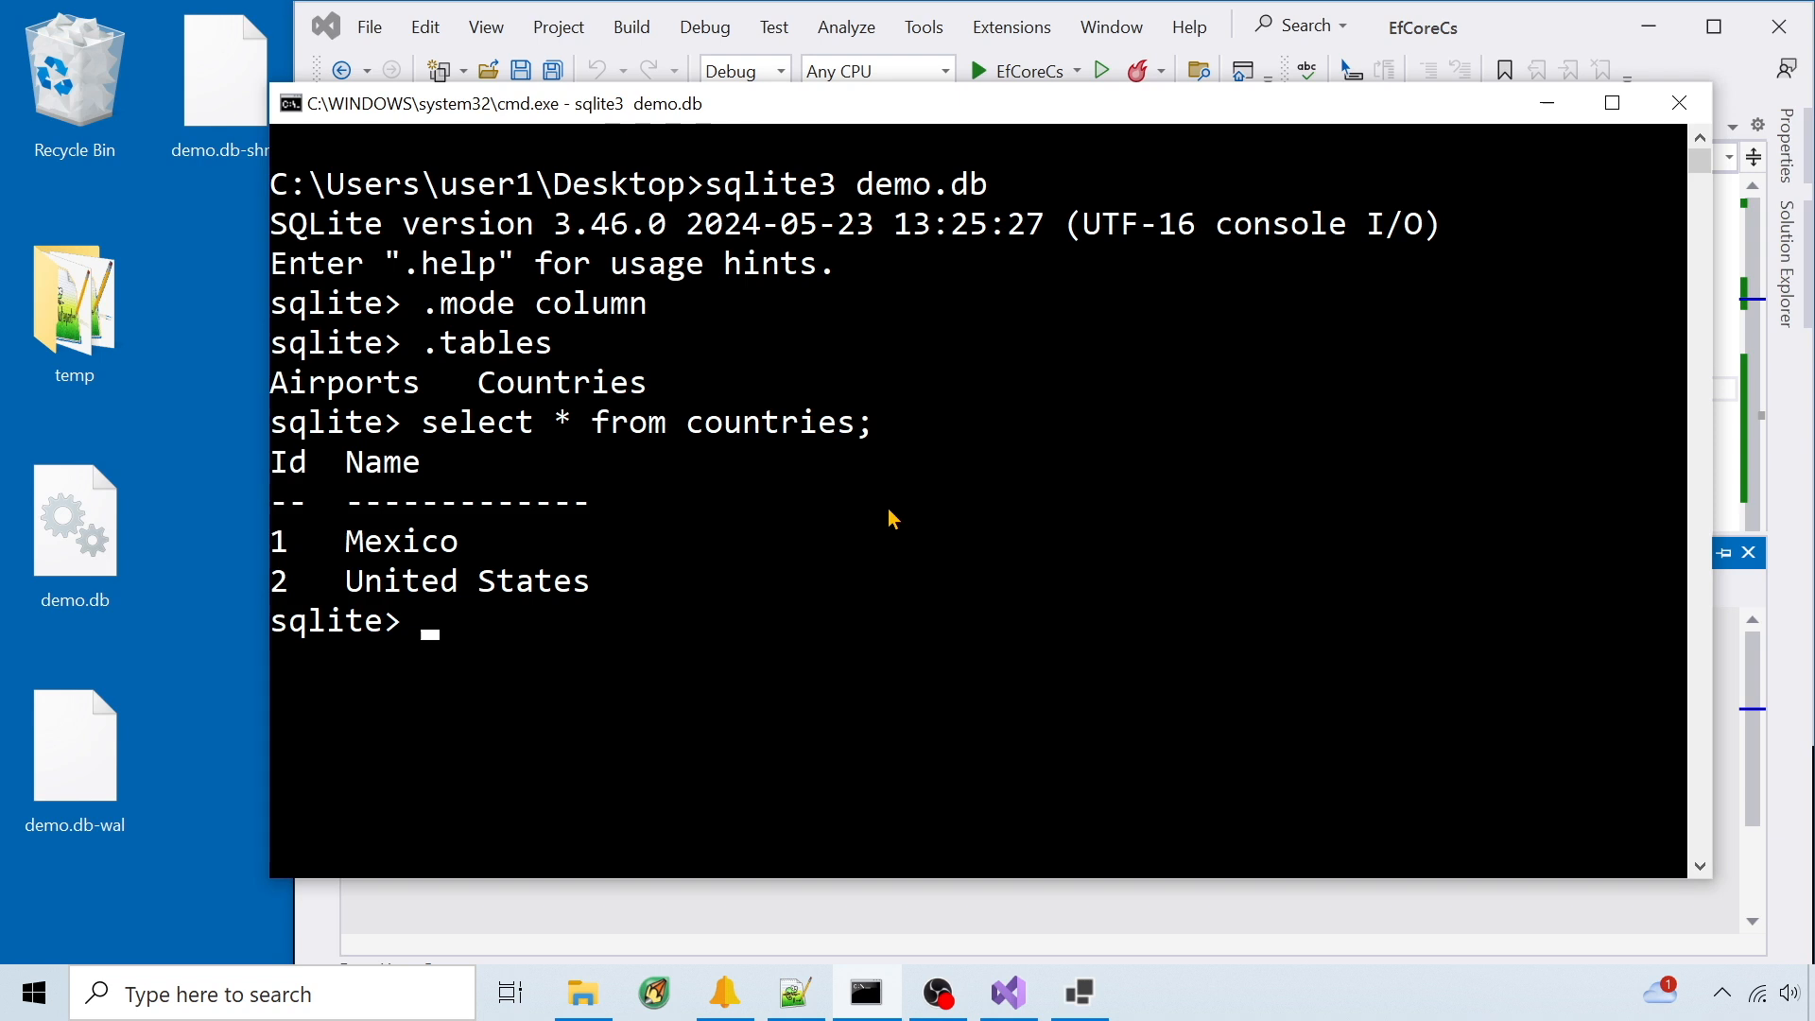
pyautogui.click(1004, 993)
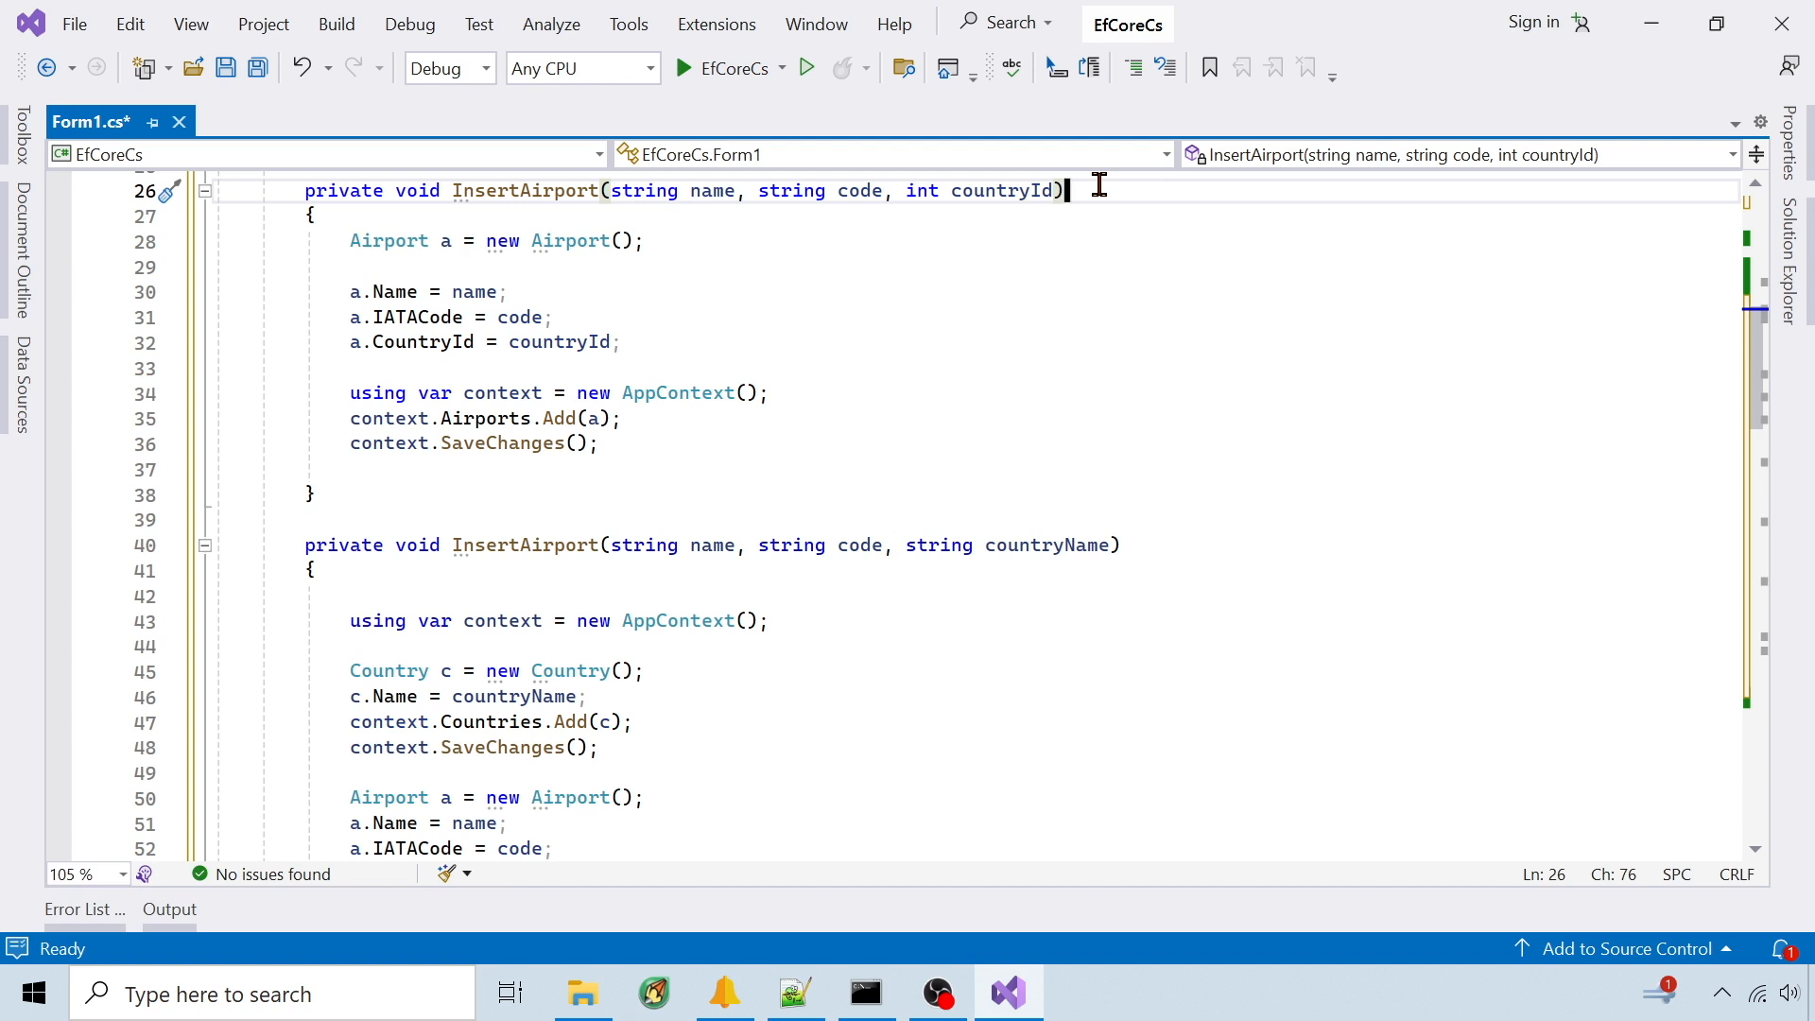
pyautogui.moveTo(704, 408)
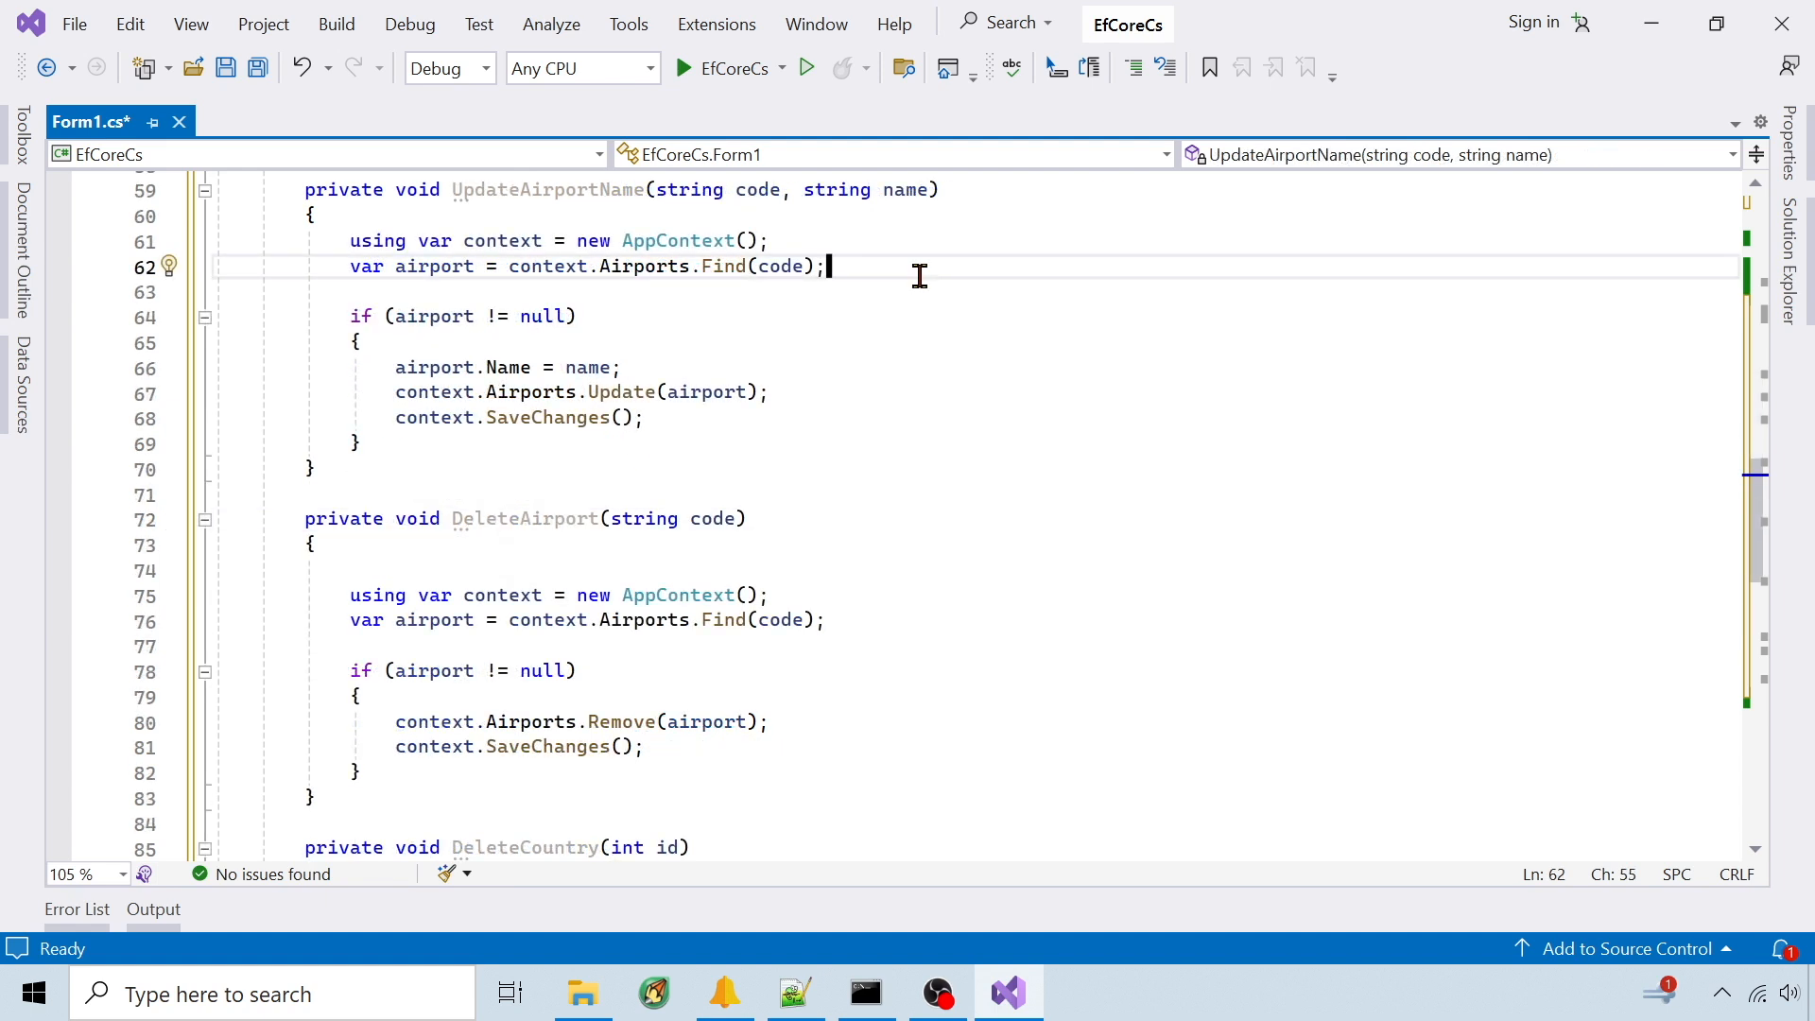
pyautogui.moveTo(800, 332)
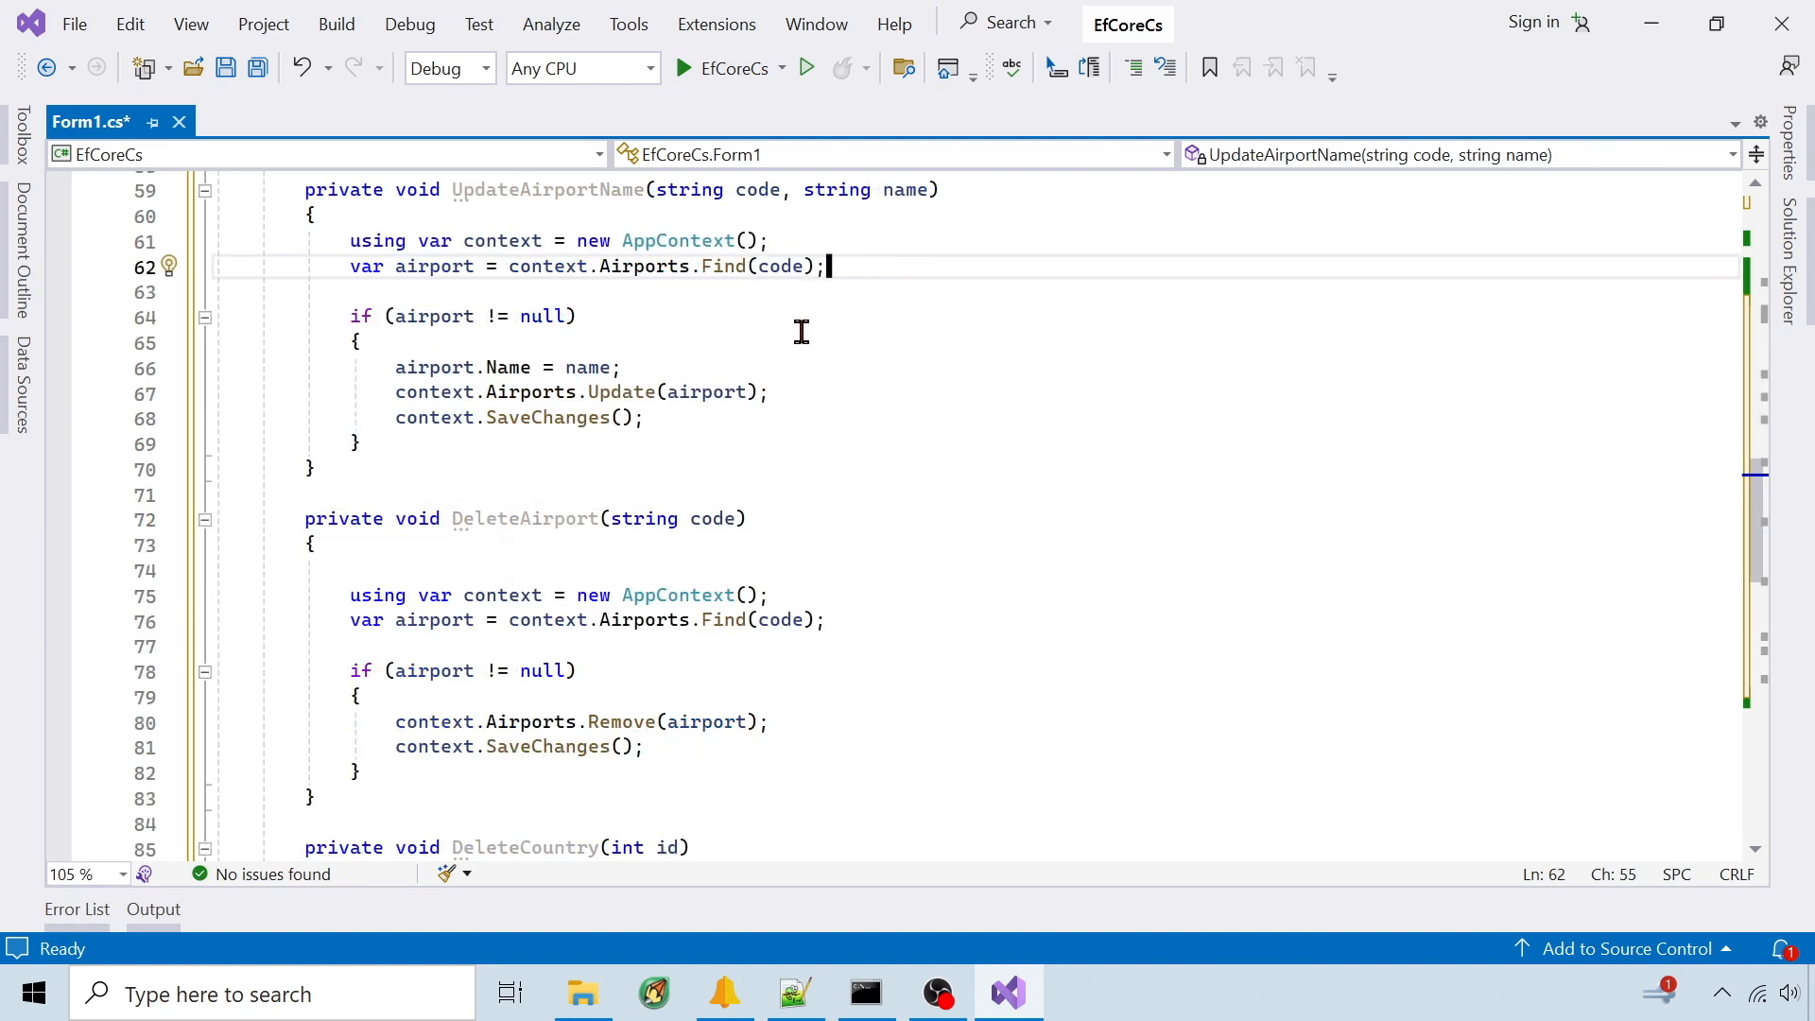
# - Write the InsertAirport, UpdateAirportName, DeleteAirport and DeleteCountry methods in Form1.cs and review them
pyautogui.click(773, 391)
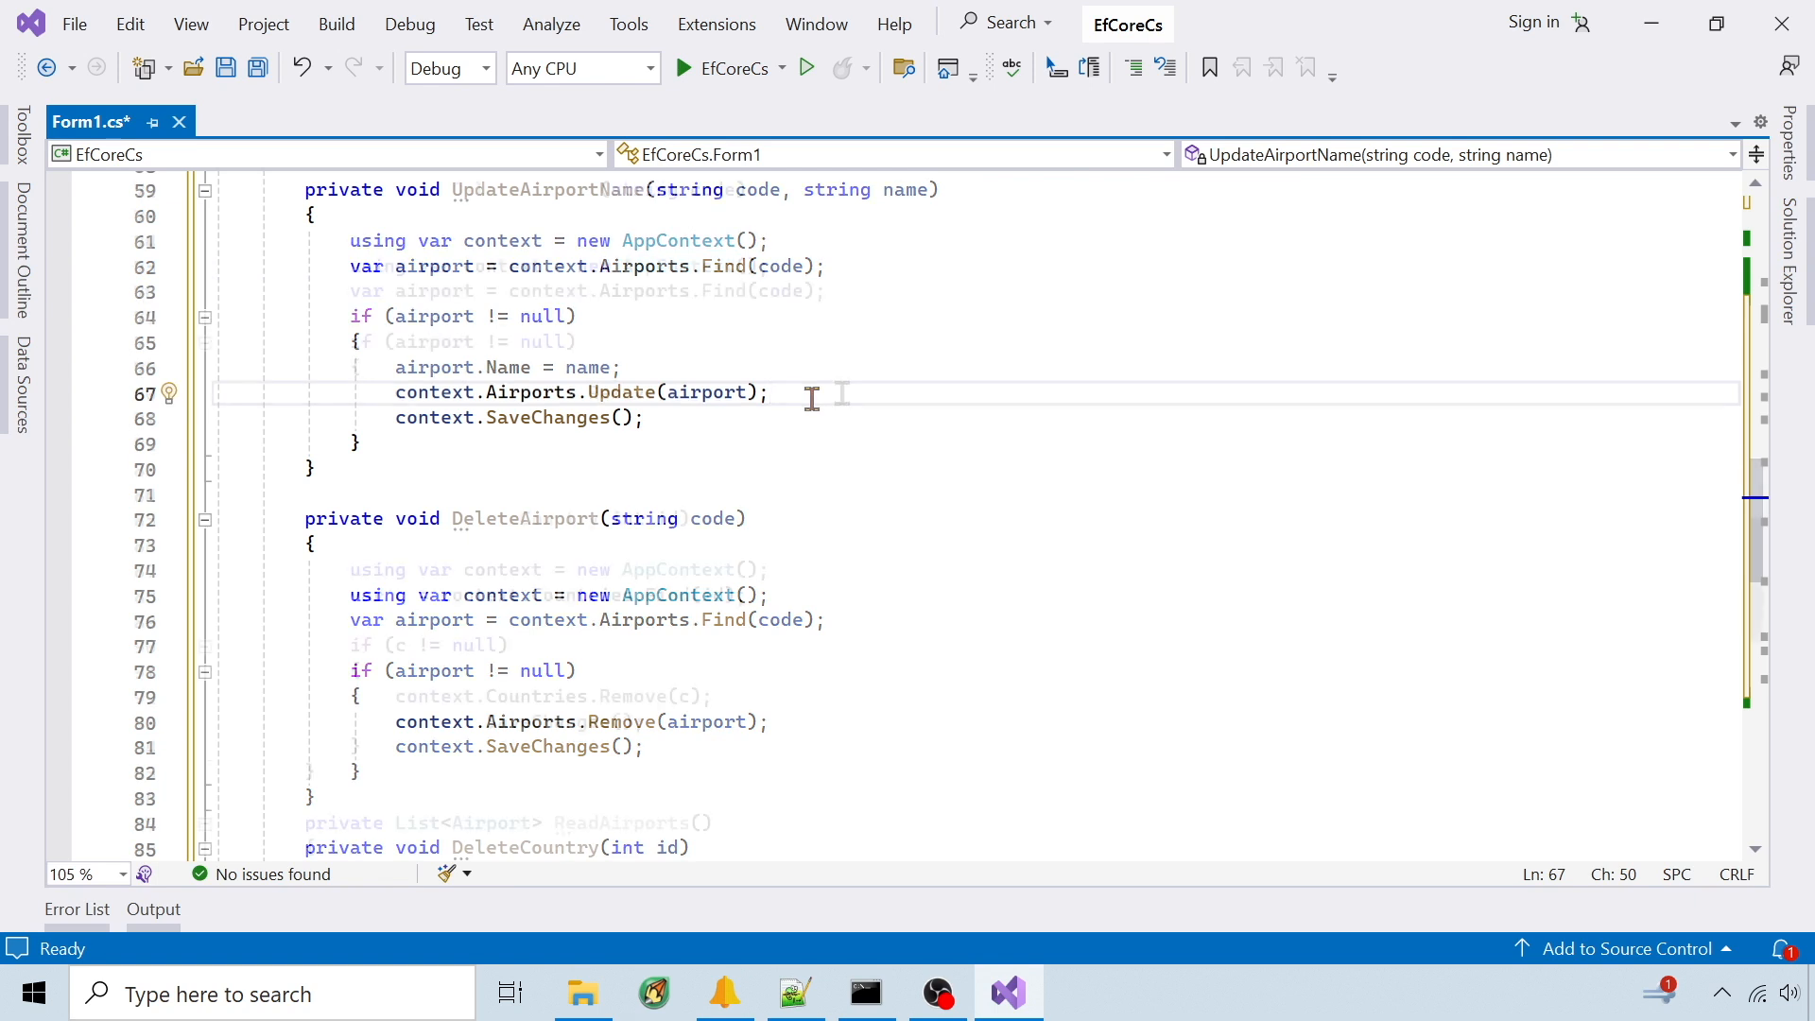
pyautogui.scroll(-3)
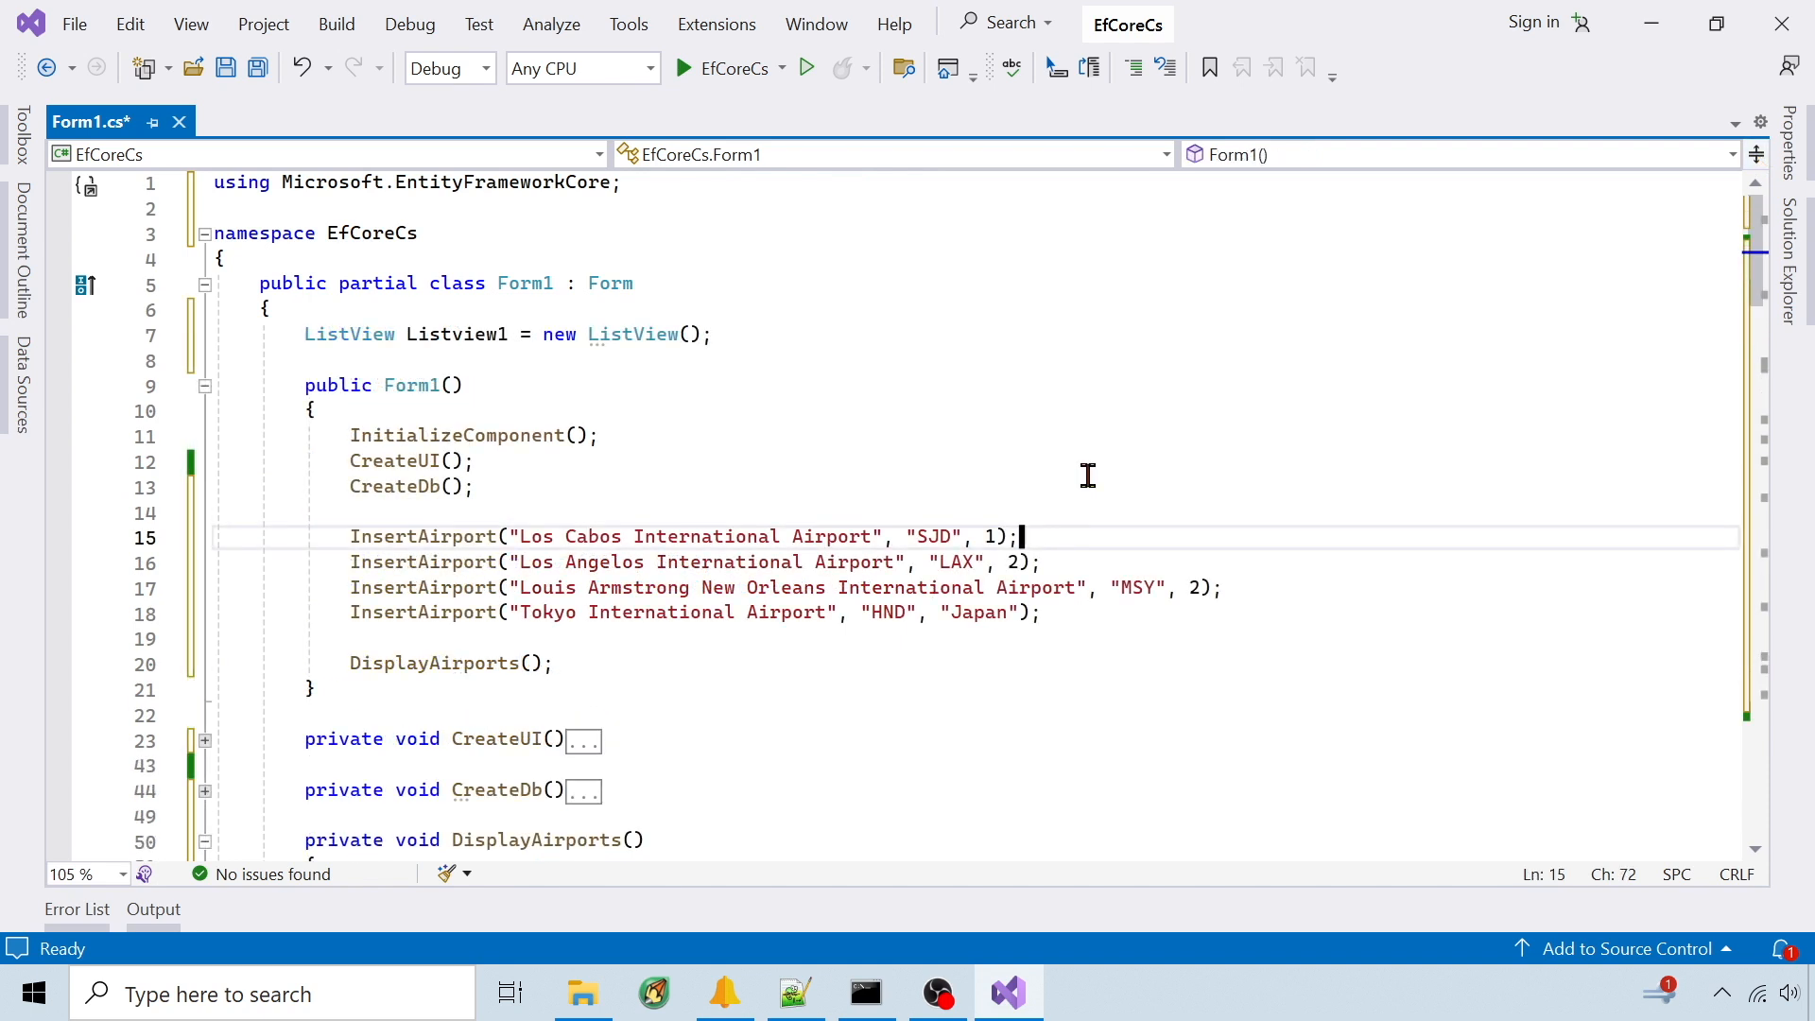
pyautogui.moveTo(1022, 367)
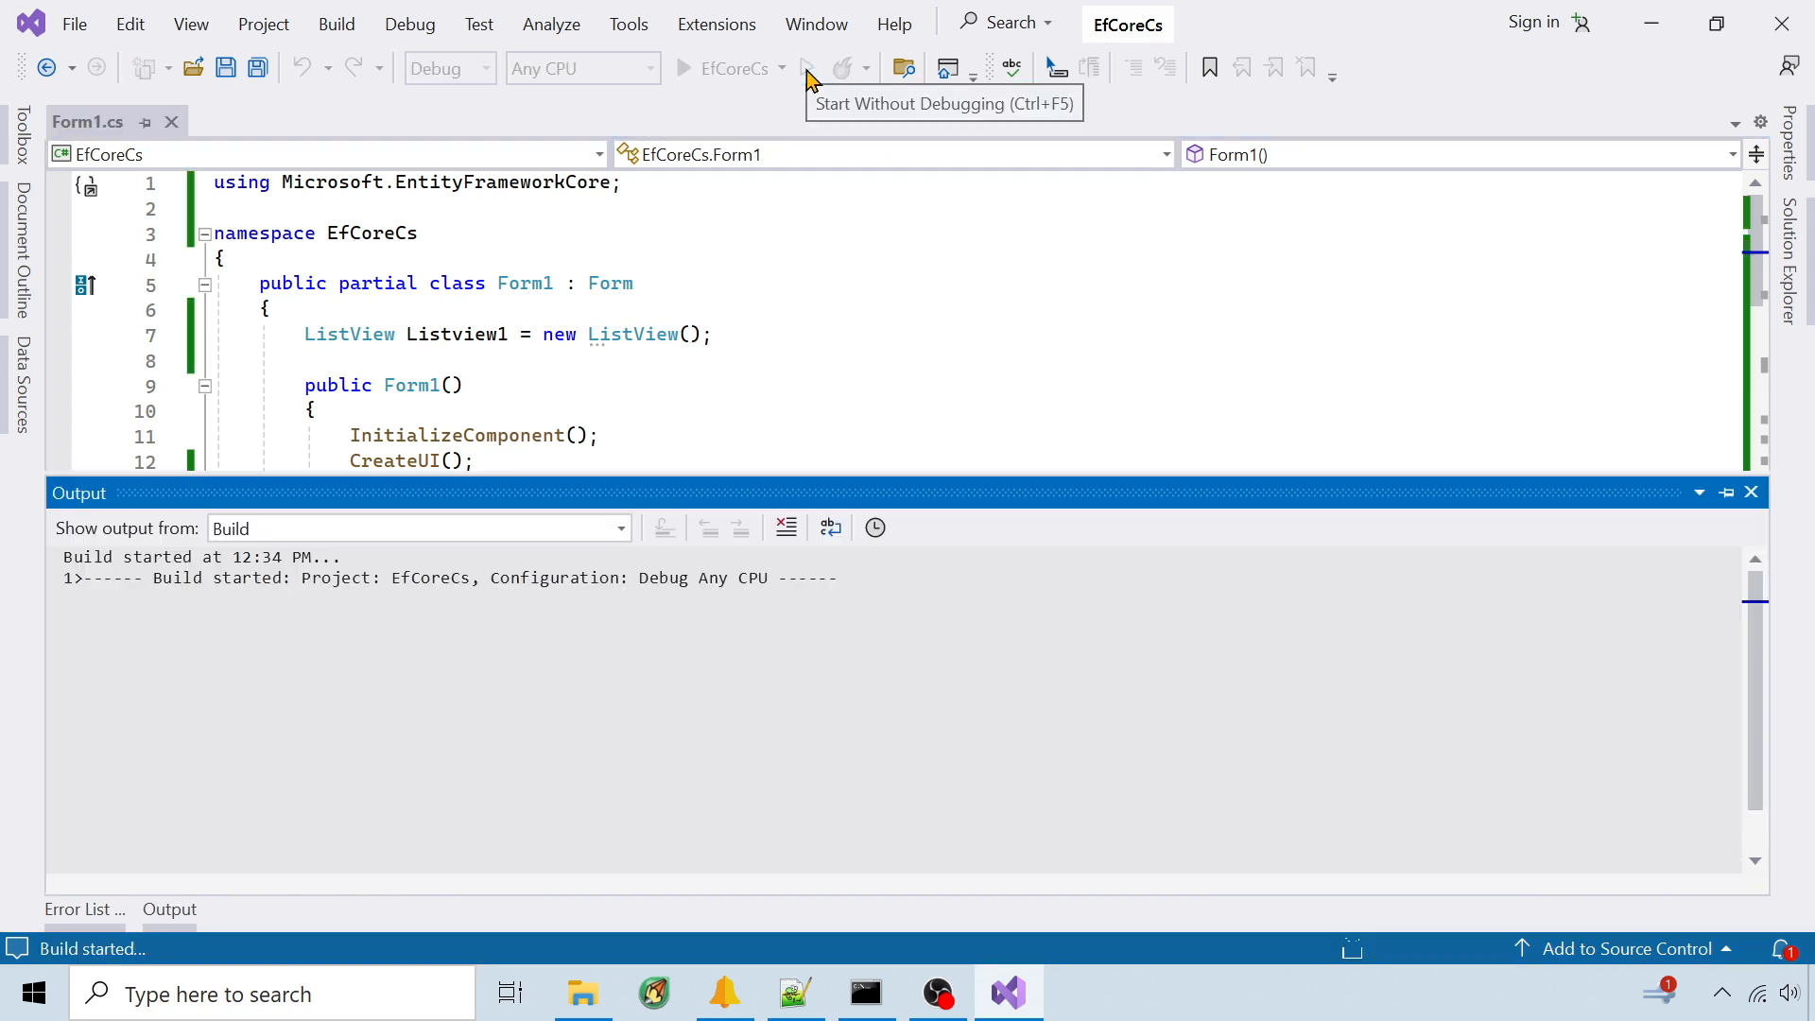
# - Run the app without debugging to list the four seeded airports with their countries
pyautogui.click(804, 68)
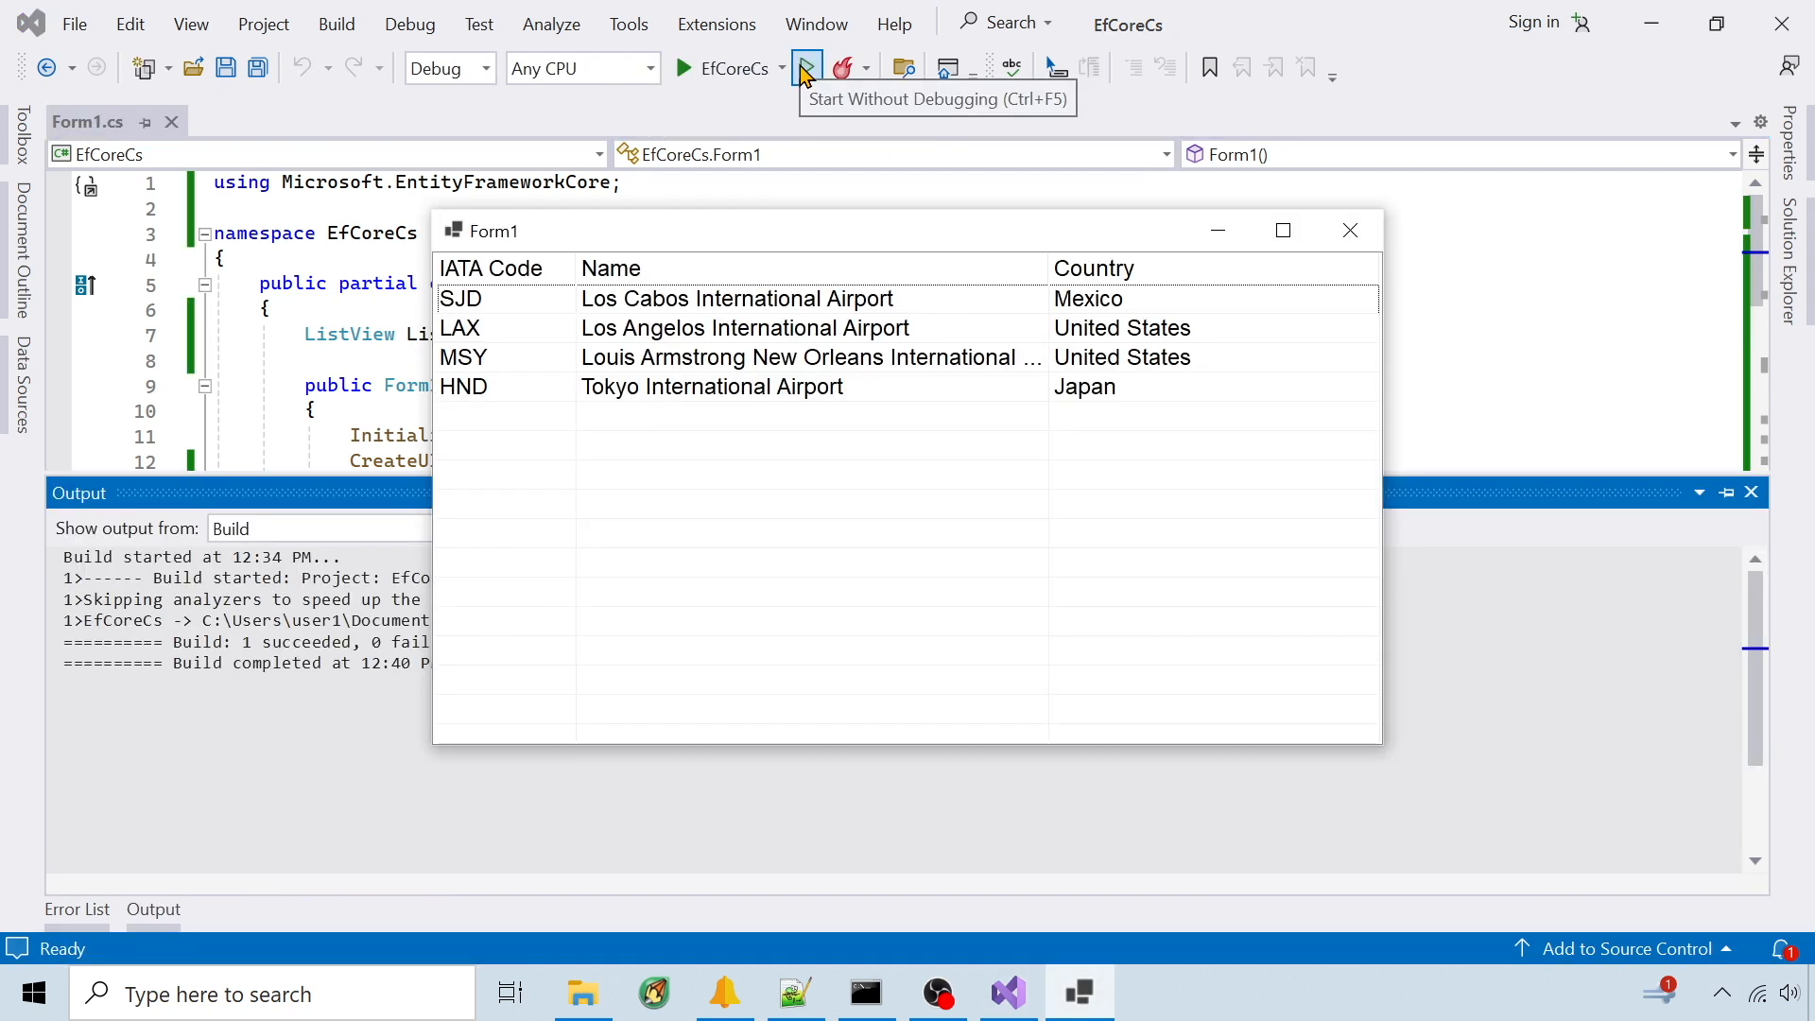